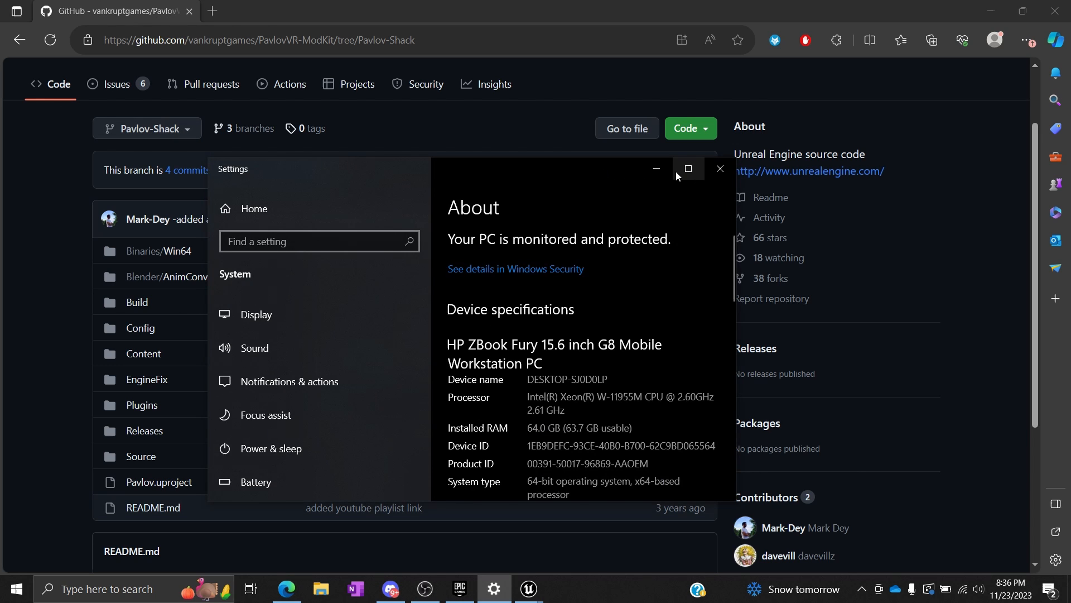
Step: Maximize the Windows Settings About page to read the device and Windows specifications
click(688, 169)
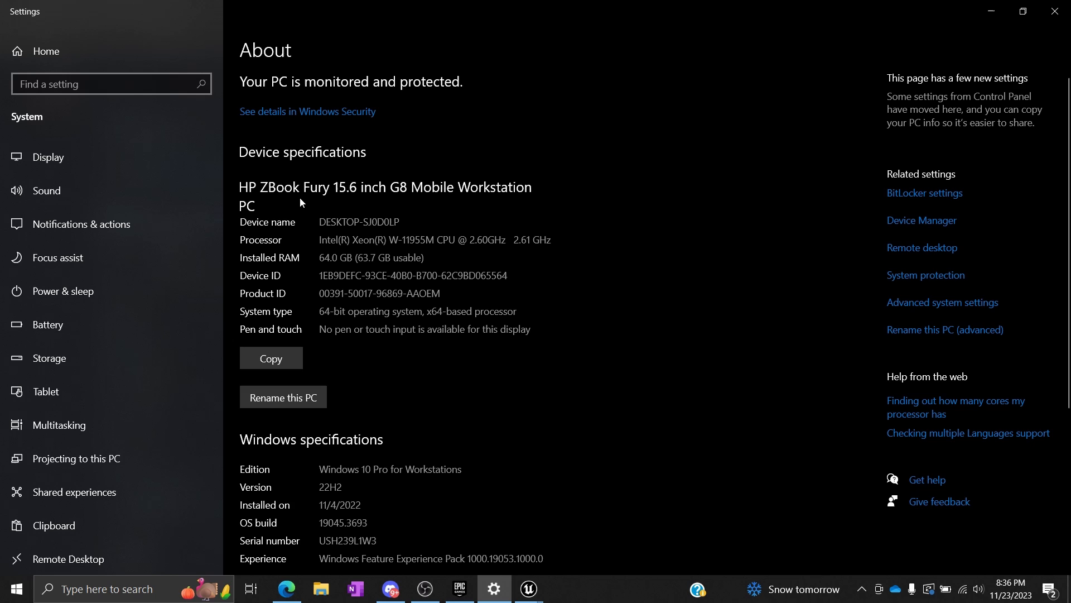
mouse_move(501, 206)
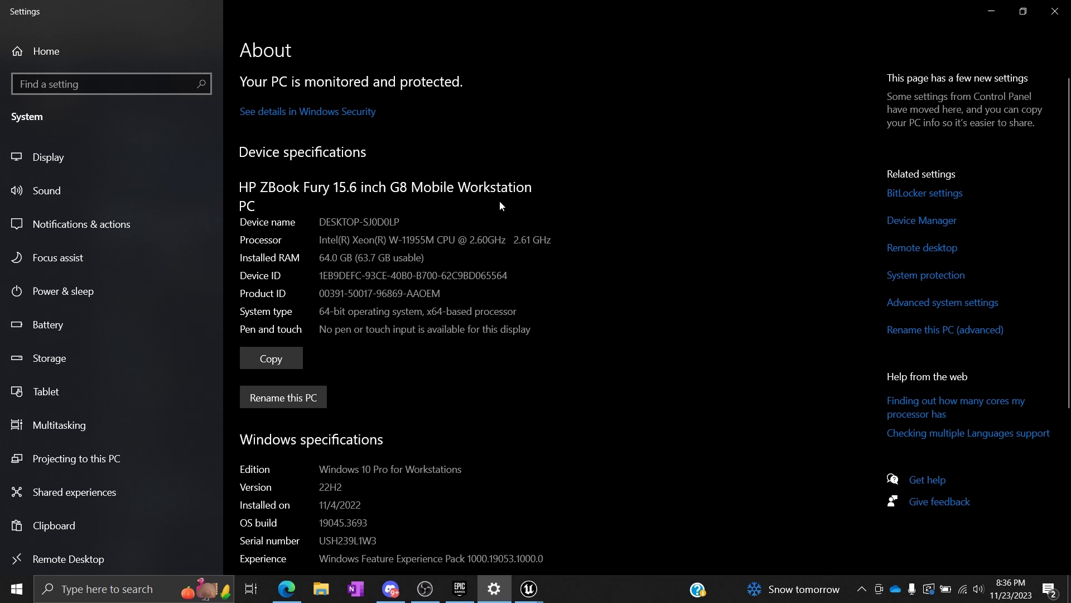
mouse_move(528, 296)
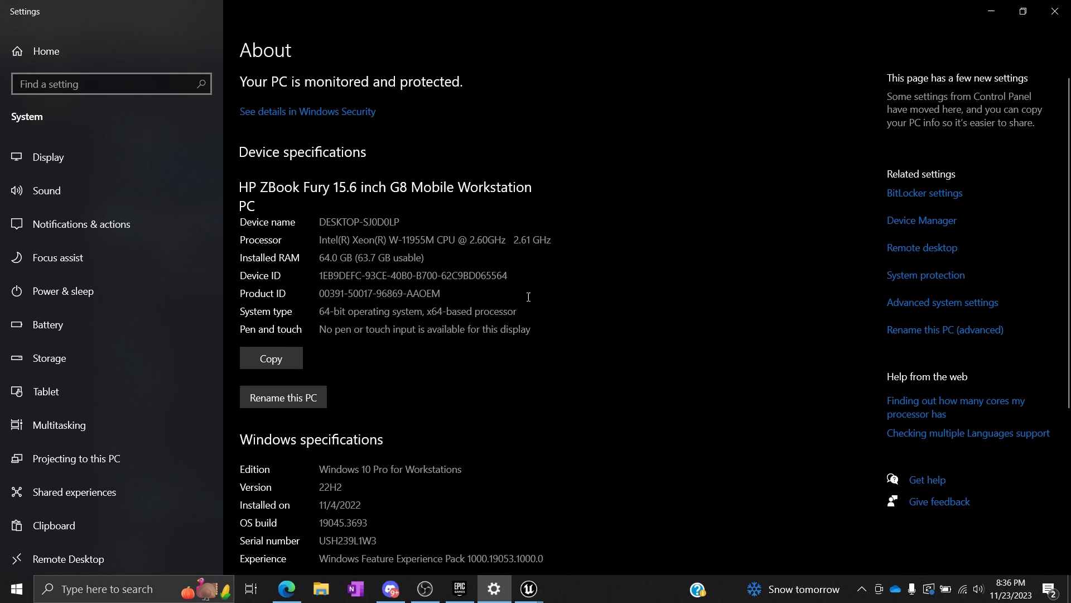
mouse_move(454, 234)
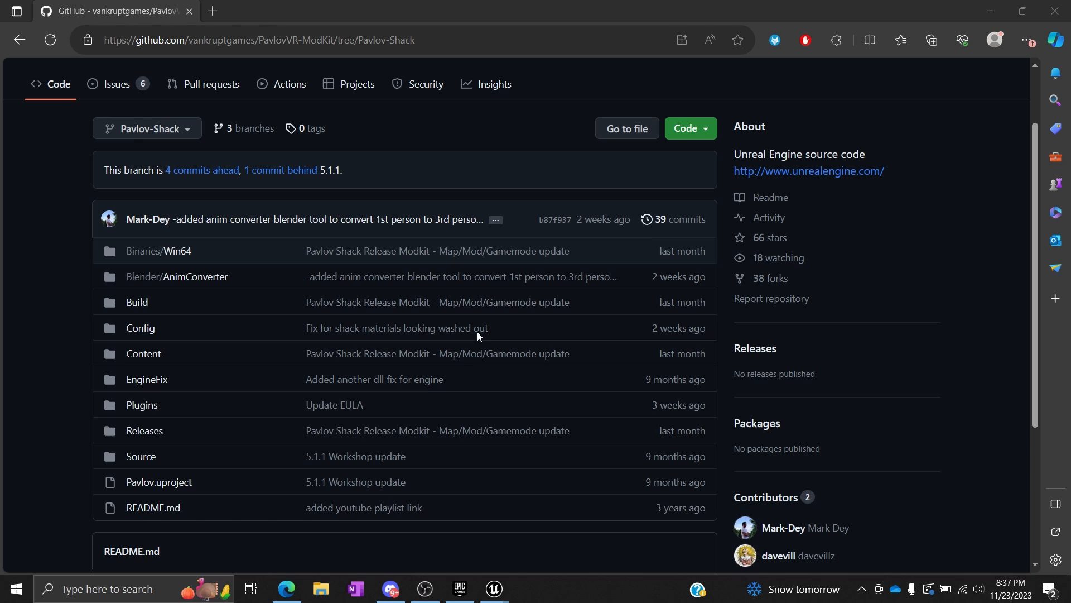
mouse_move(460, 588)
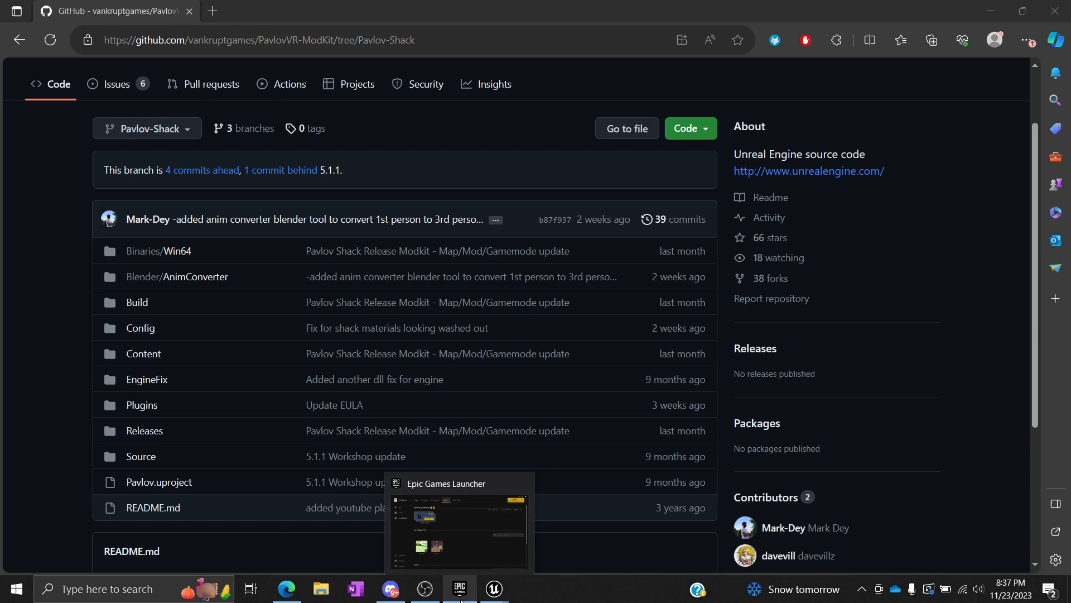
click(460, 587)
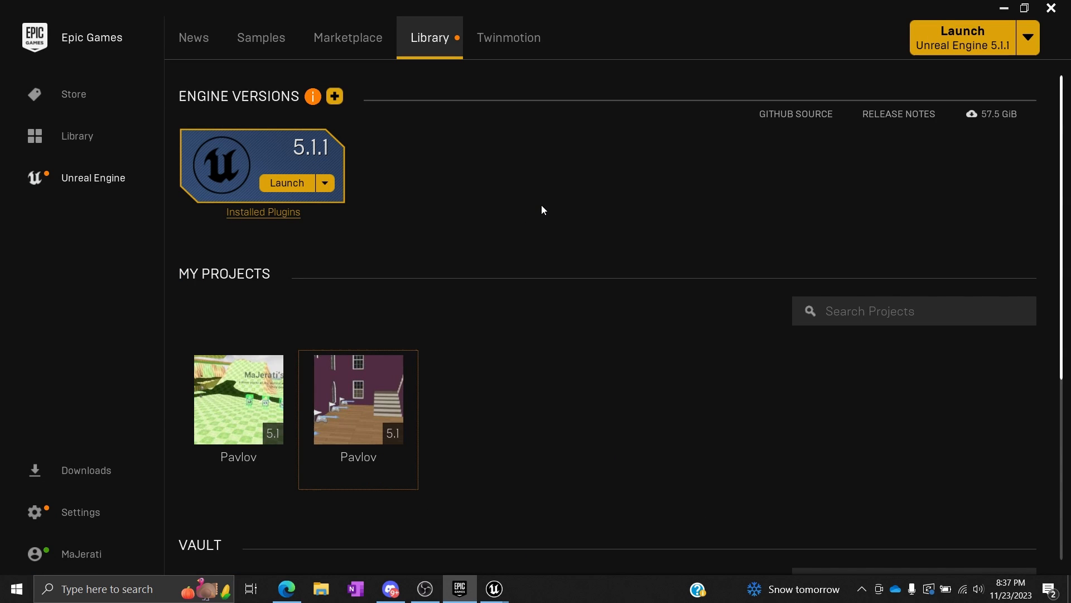
mouse_move(69, 165)
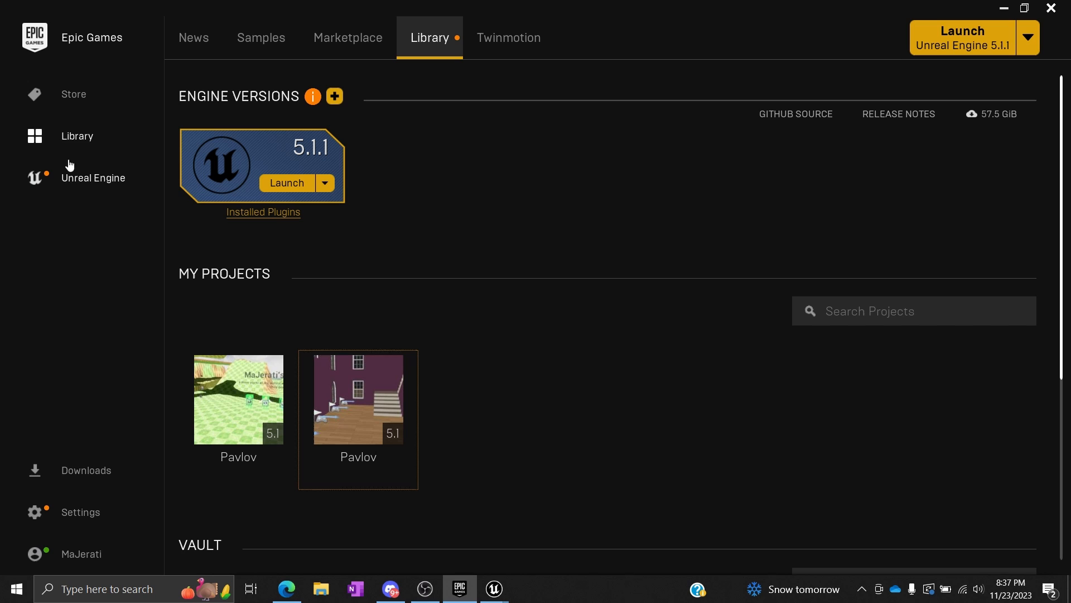
click(194, 37)
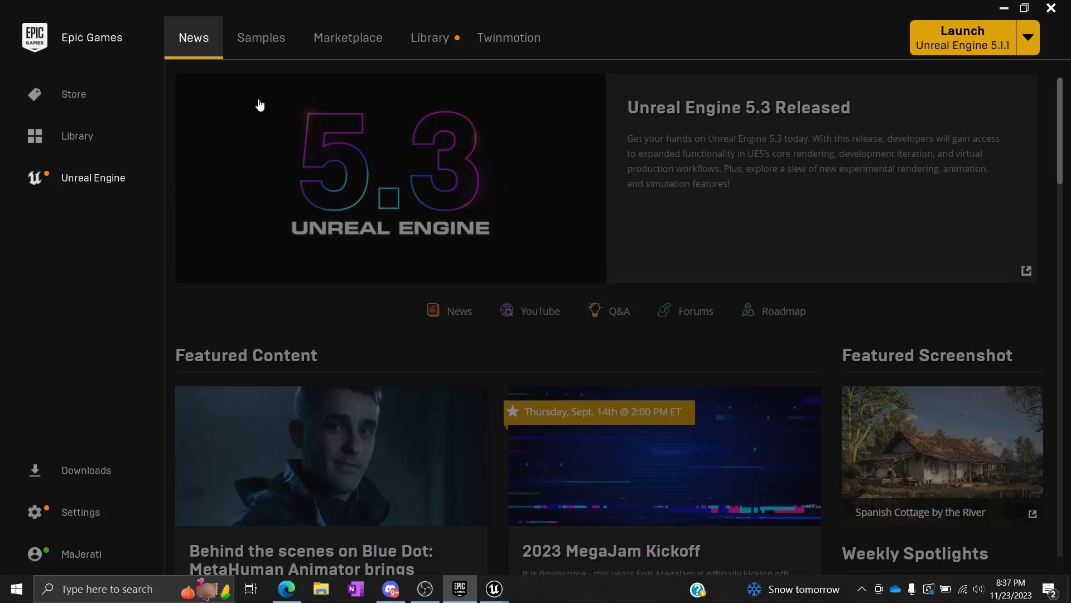
click(429, 38)
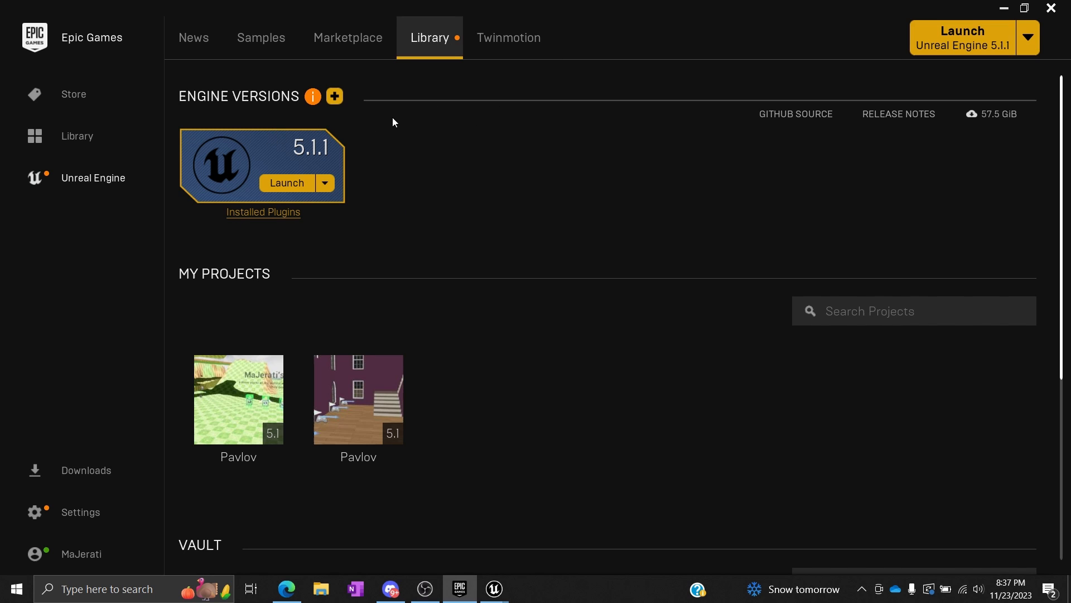
mouse_move(529, 161)
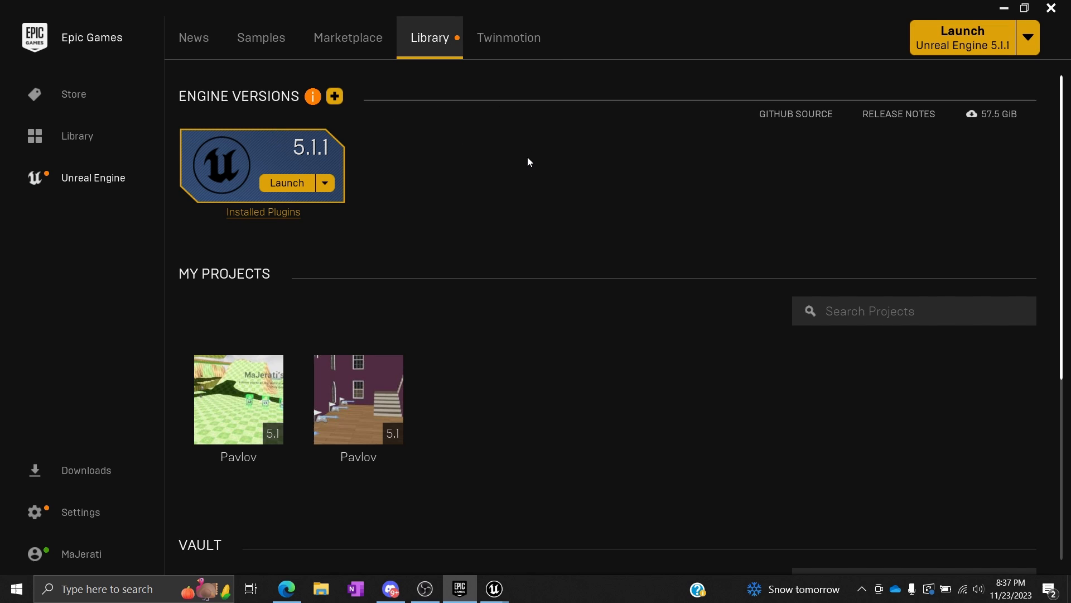
mouse_move(302, 148)
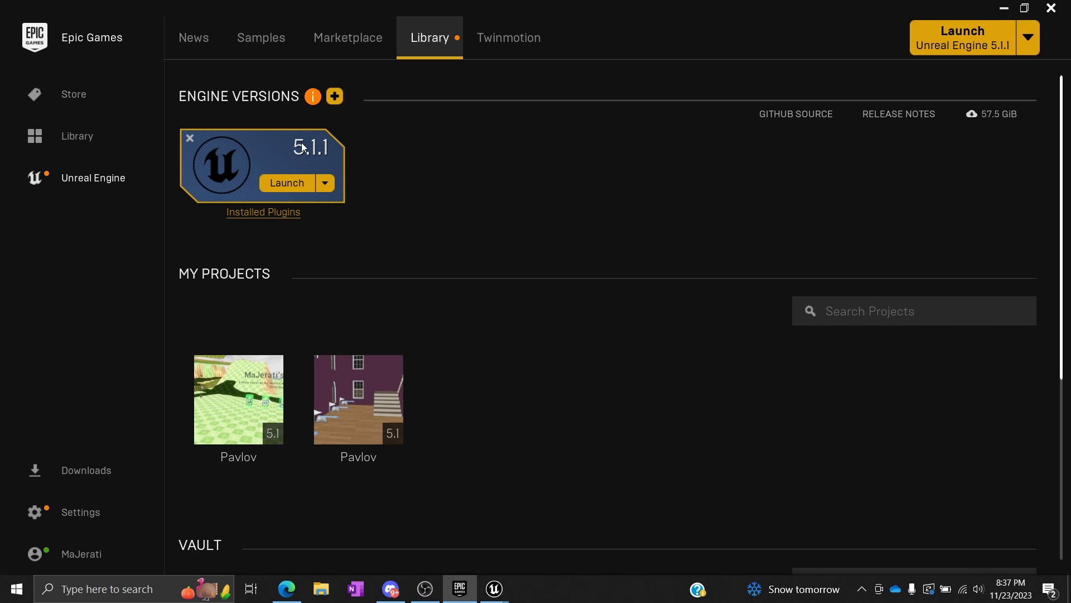
mouse_move(345, 89)
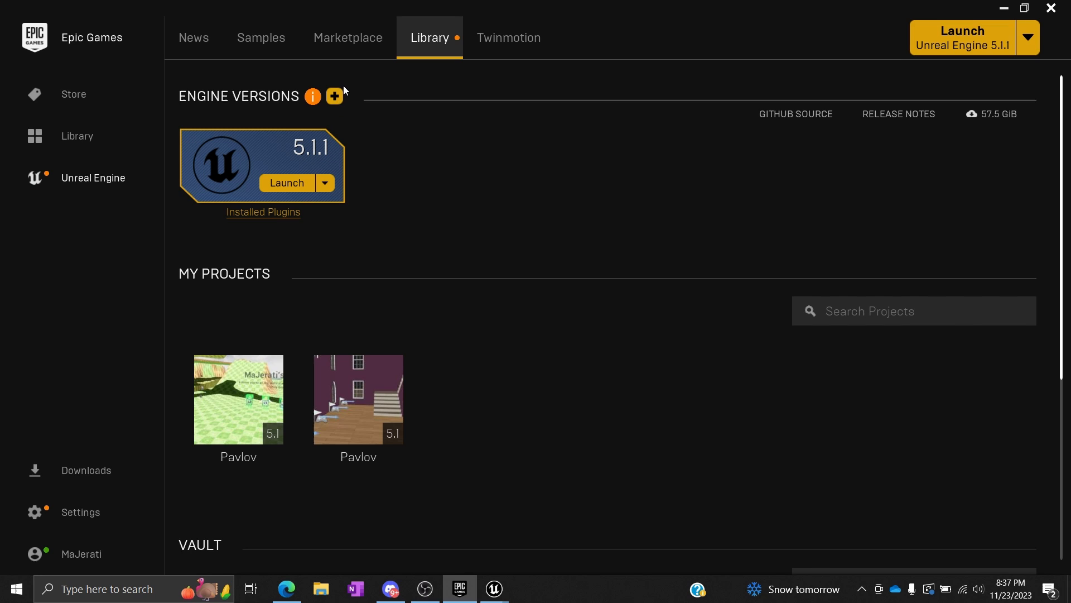
click(334, 96)
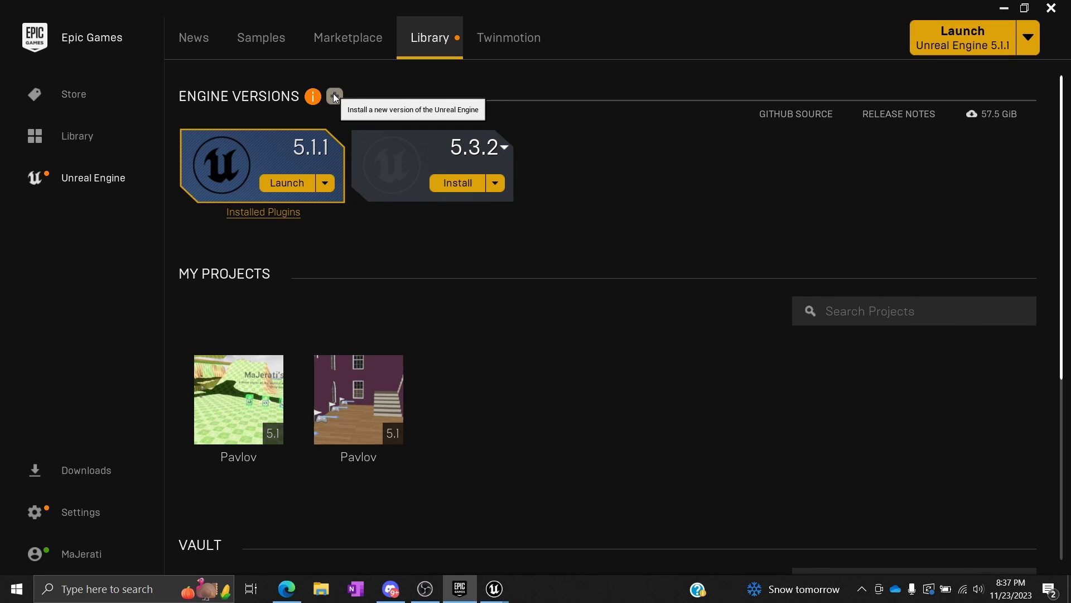
click(504, 148)
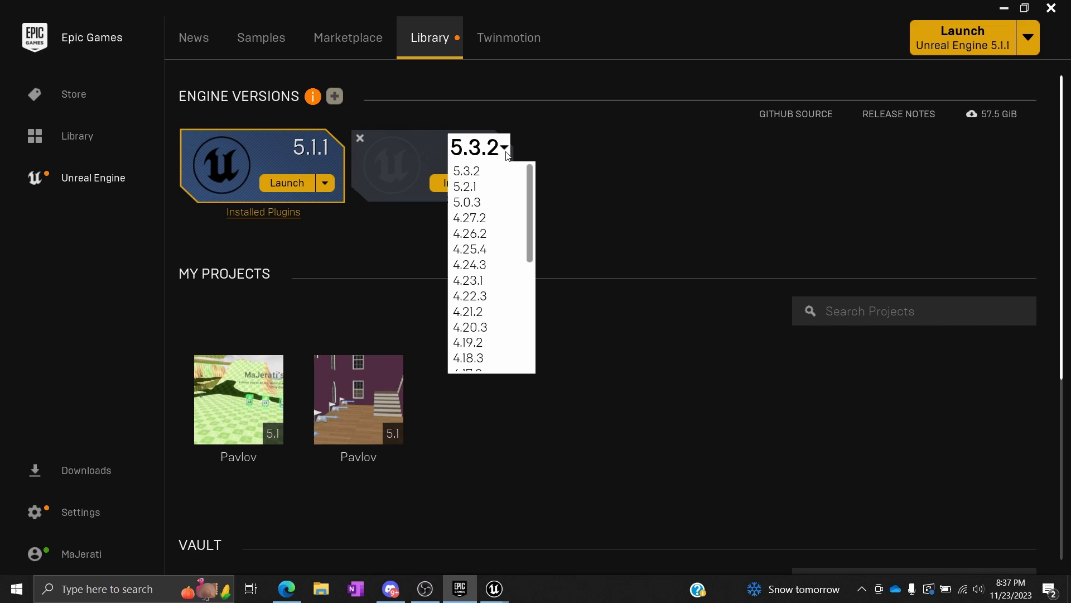
mouse_move(470, 249)
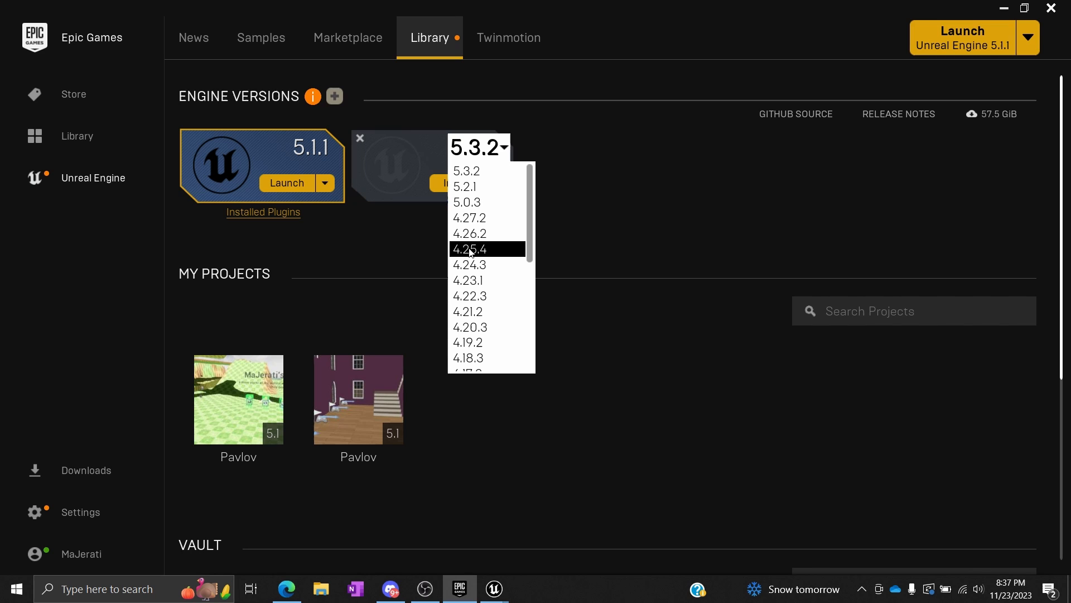
mouse_move(488, 210)
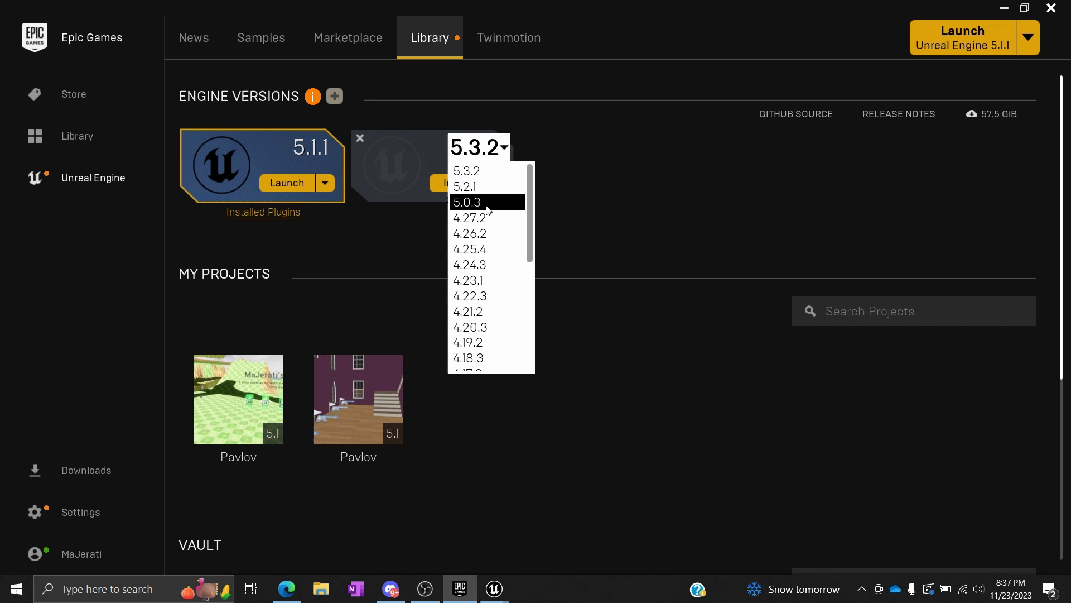
click(467, 171)
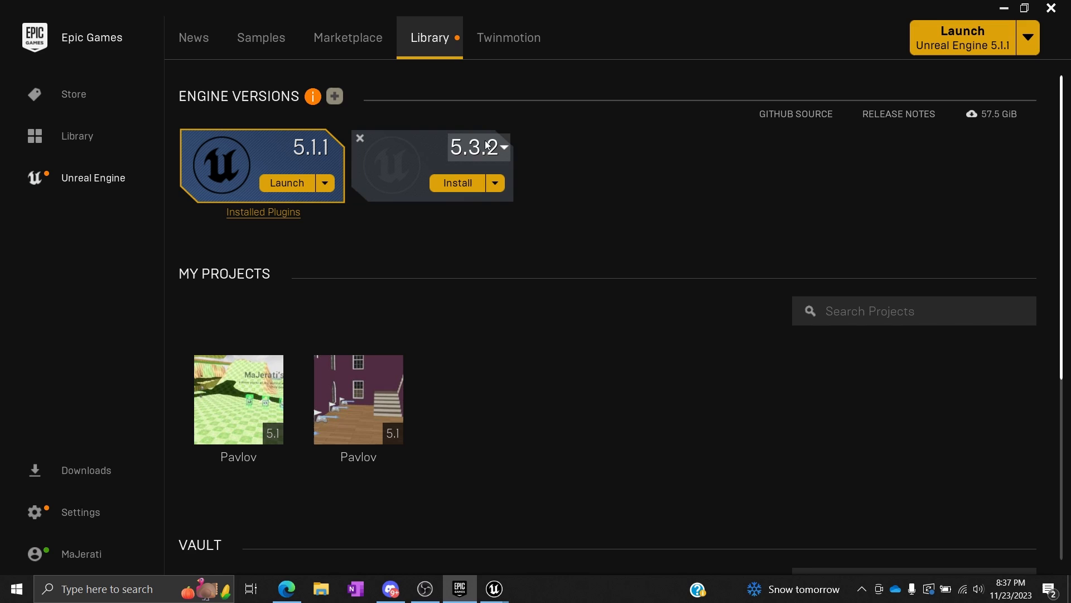
click(360, 138)
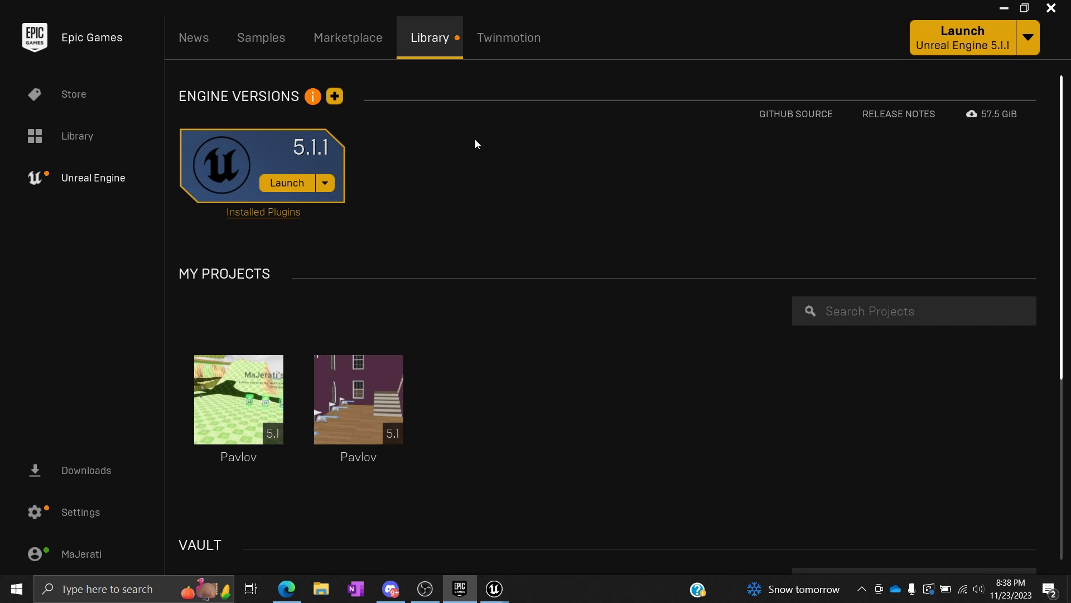
mouse_move(288, 579)
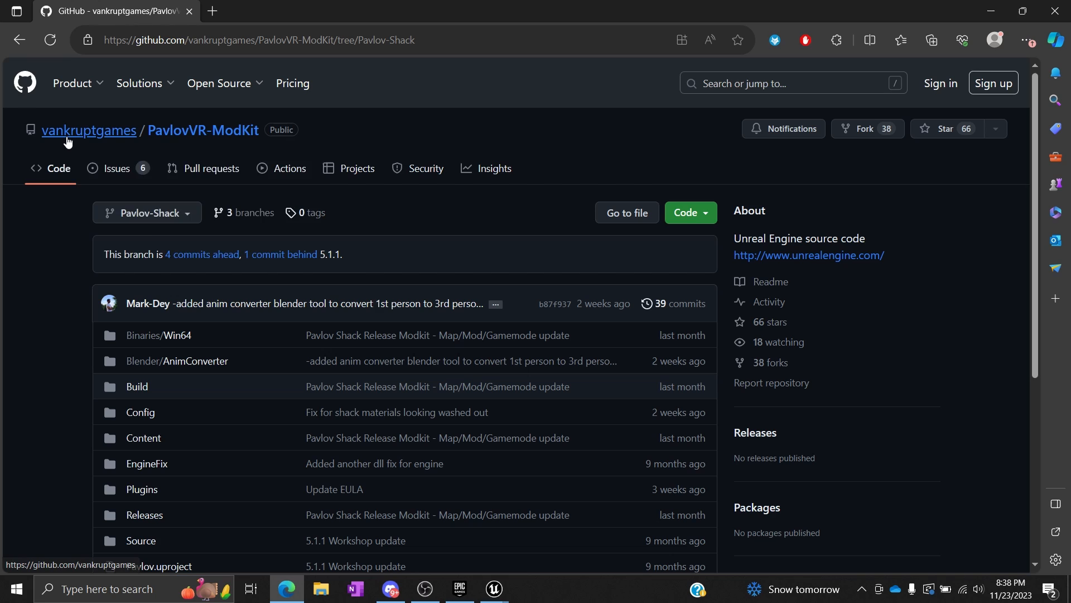
mouse_move(219, 138)
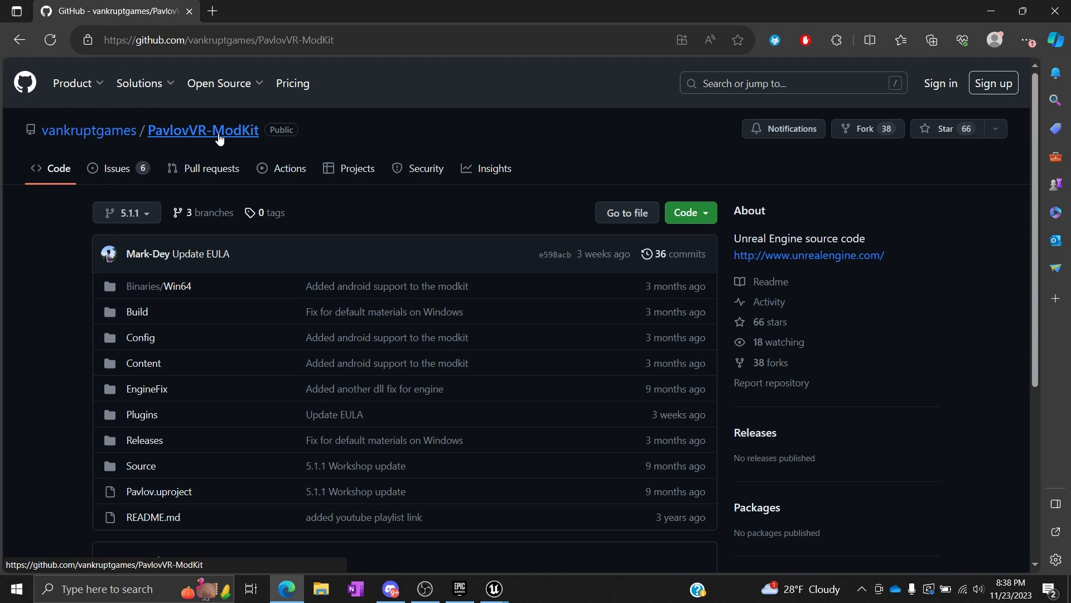
mouse_move(141, 213)
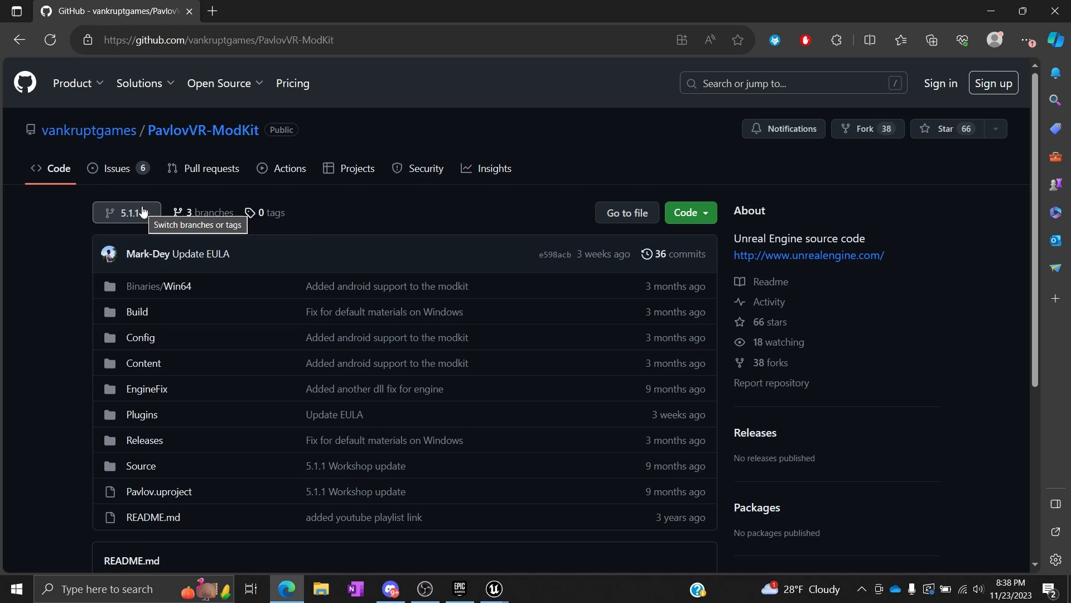
Step: Switch PavlovVR-ModKit to the Pavlov-Shack branch, view the Code download options, and scroll to the README
click(127, 212)
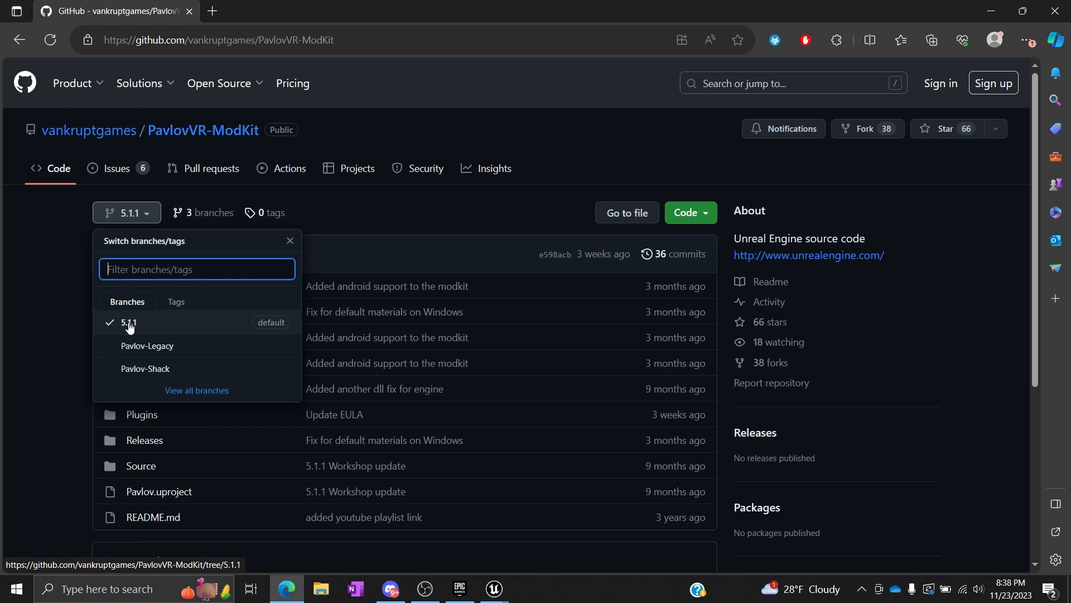
mouse_move(126, 376)
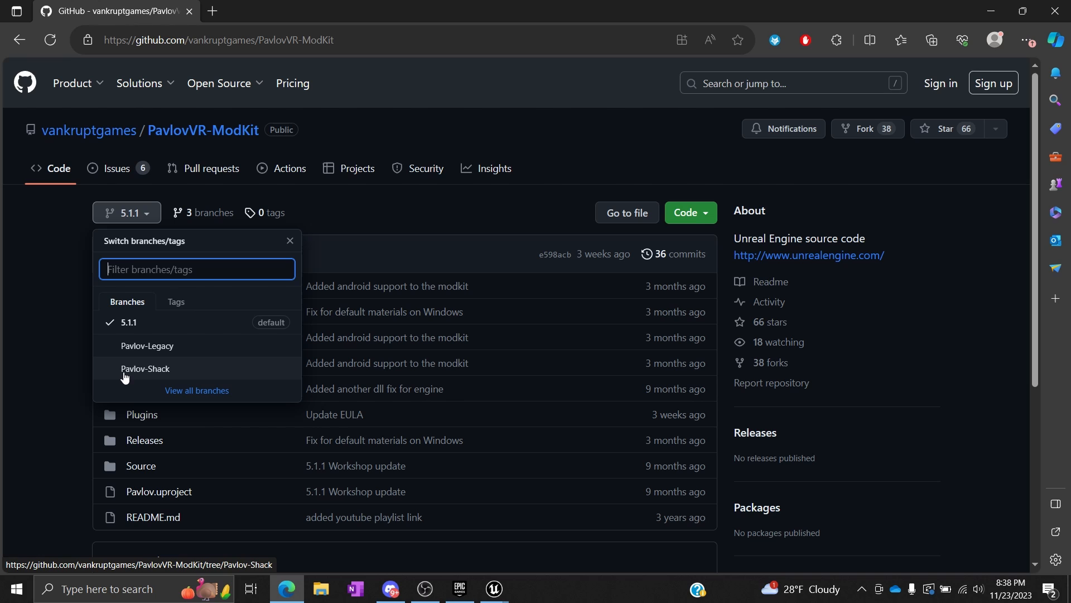
mouse_move(134, 324)
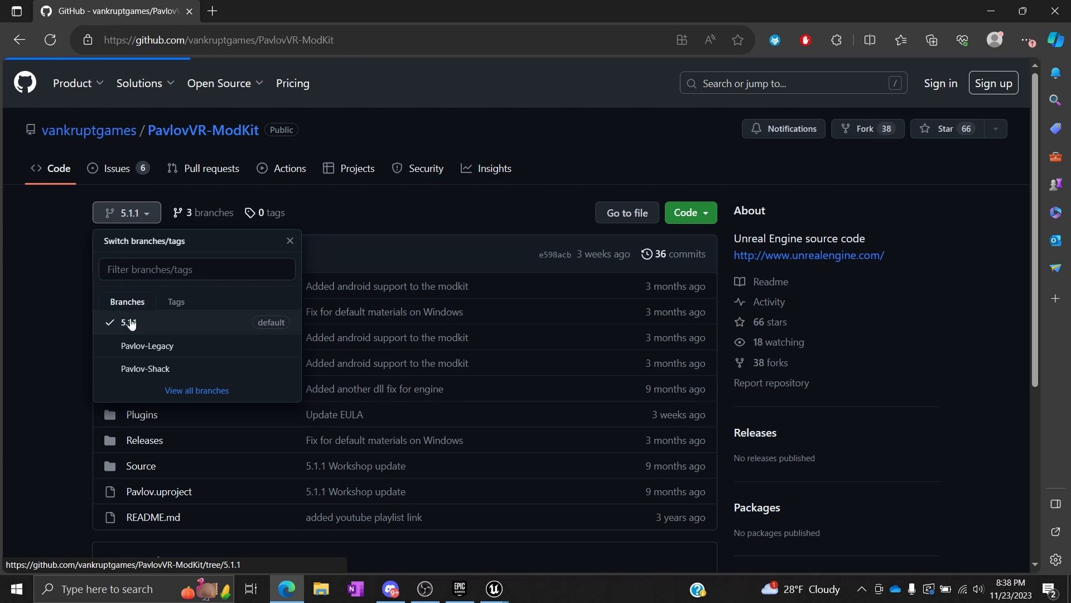
click(145, 368)
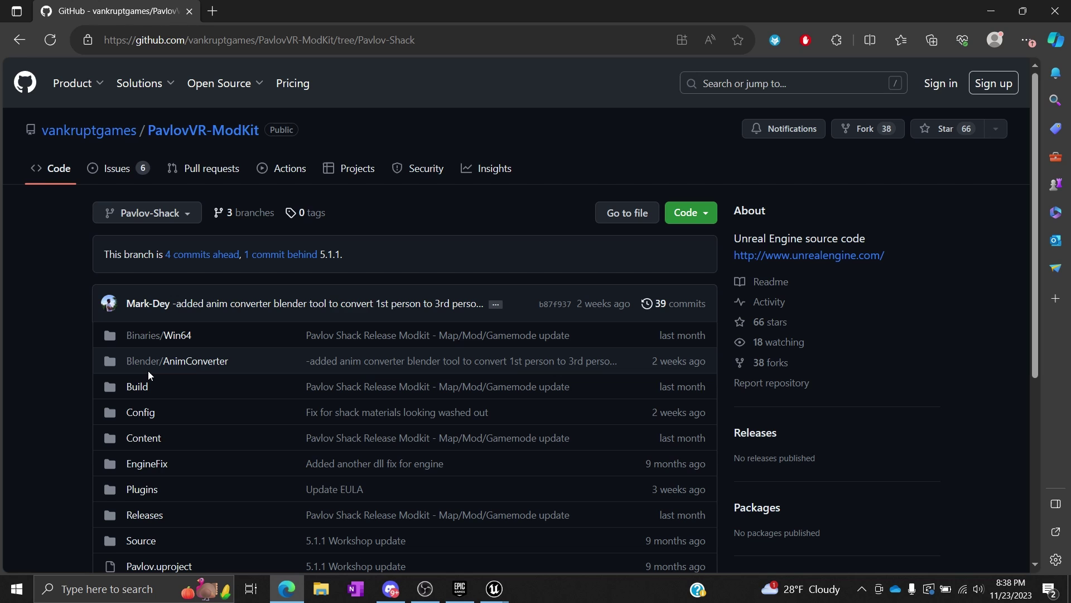
mouse_move(728, 248)
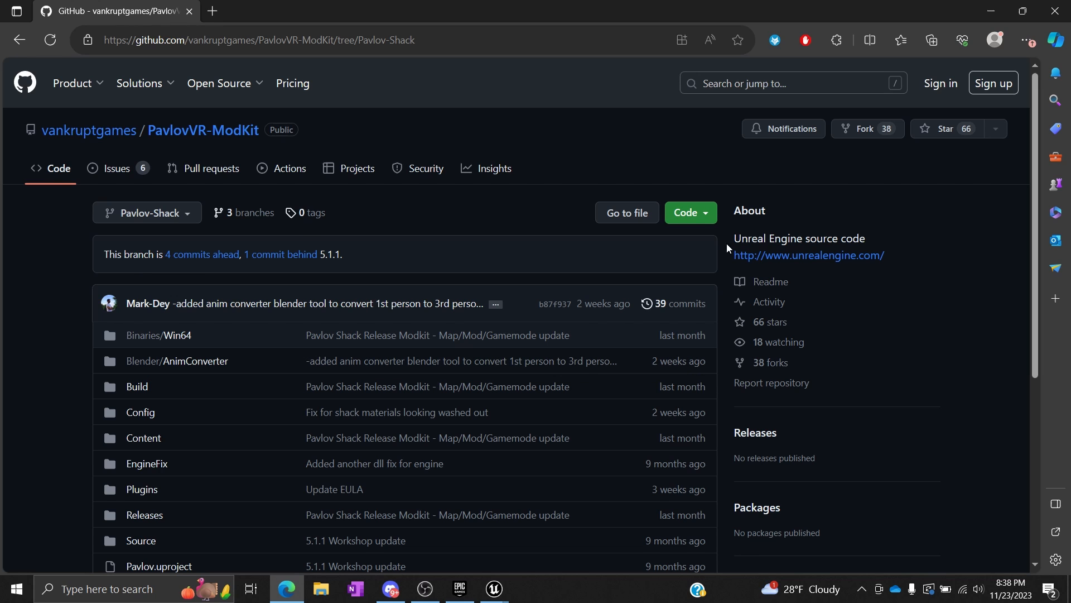
click(690, 213)
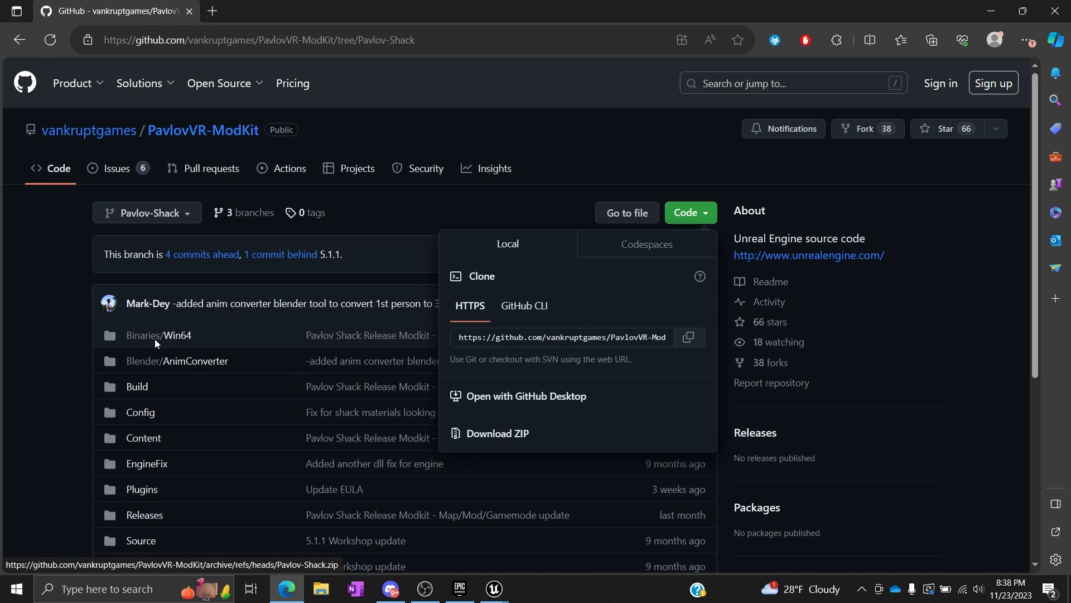
scroll(down, 3)
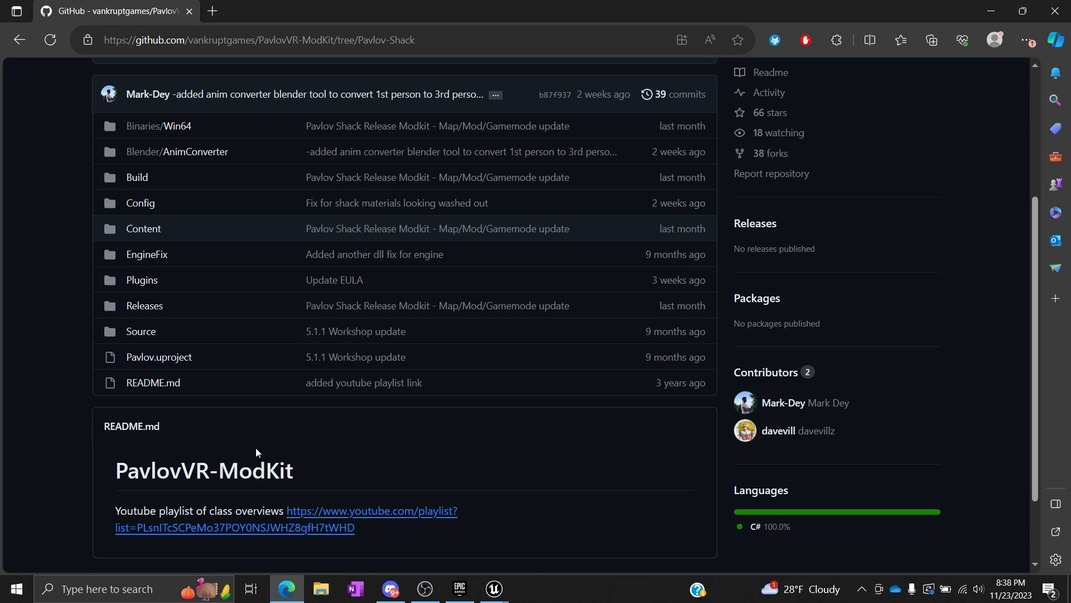
Step: Open the PavlovVR-ModKit-Pavlov-Shack folder in File Explorer, then bring Epic Games Launcher forward
click(322, 589)
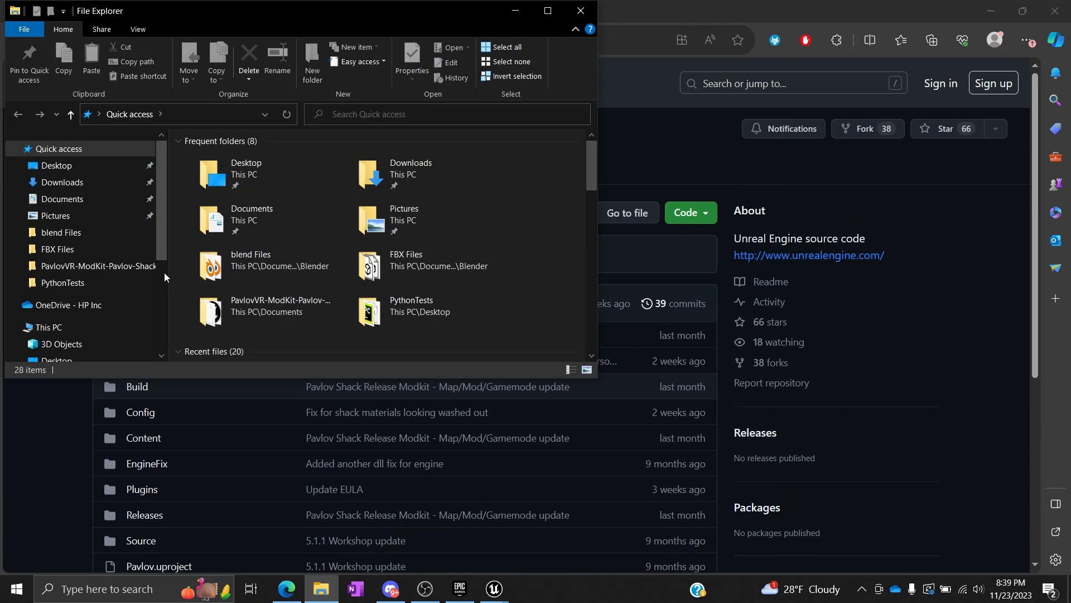
click(98, 266)
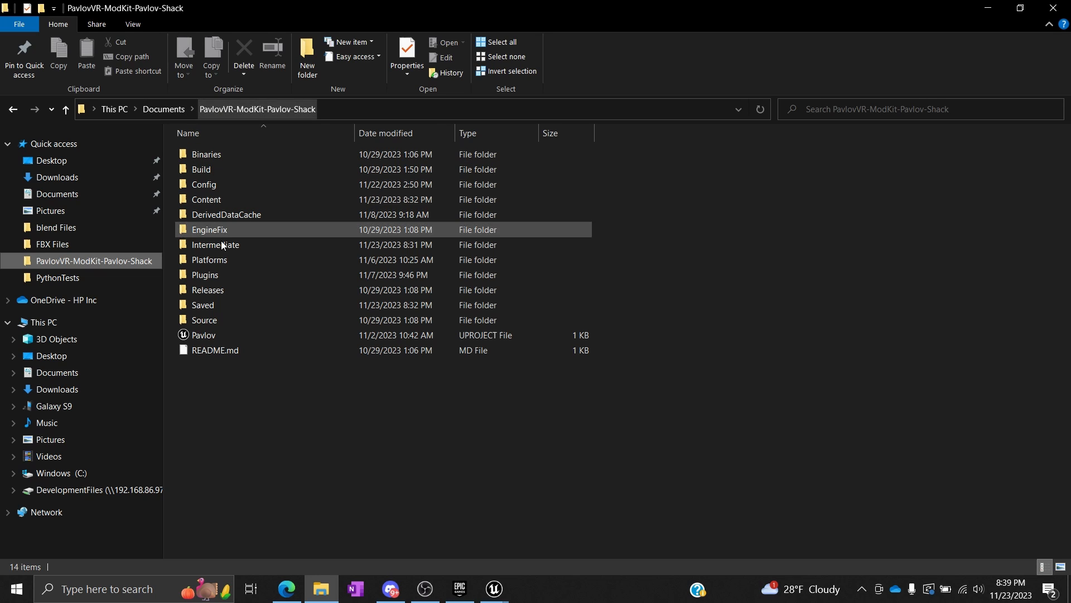
mouse_move(214, 341)
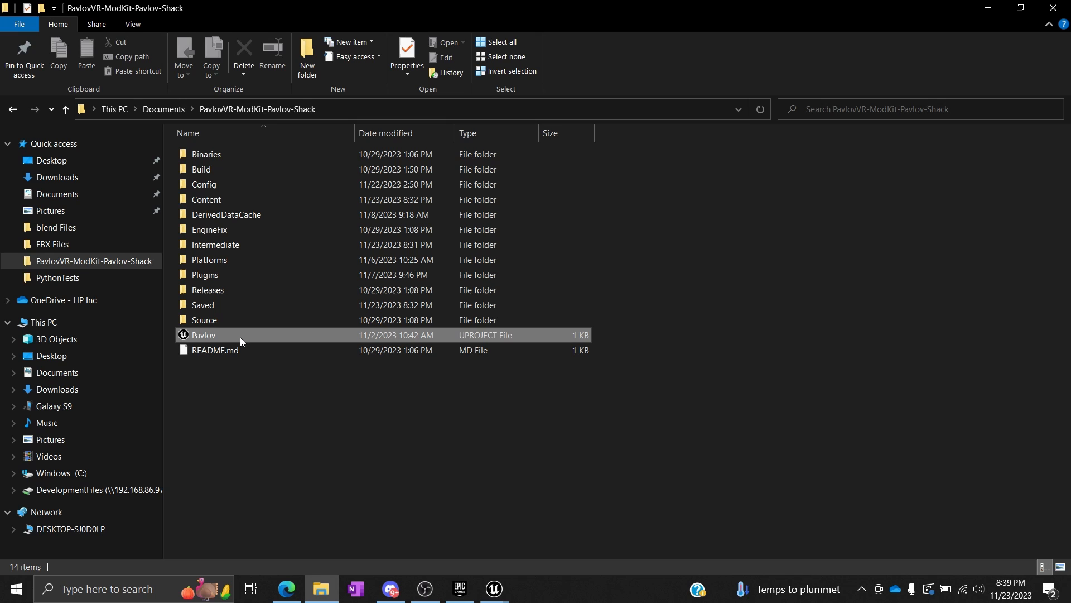
click(204, 335)
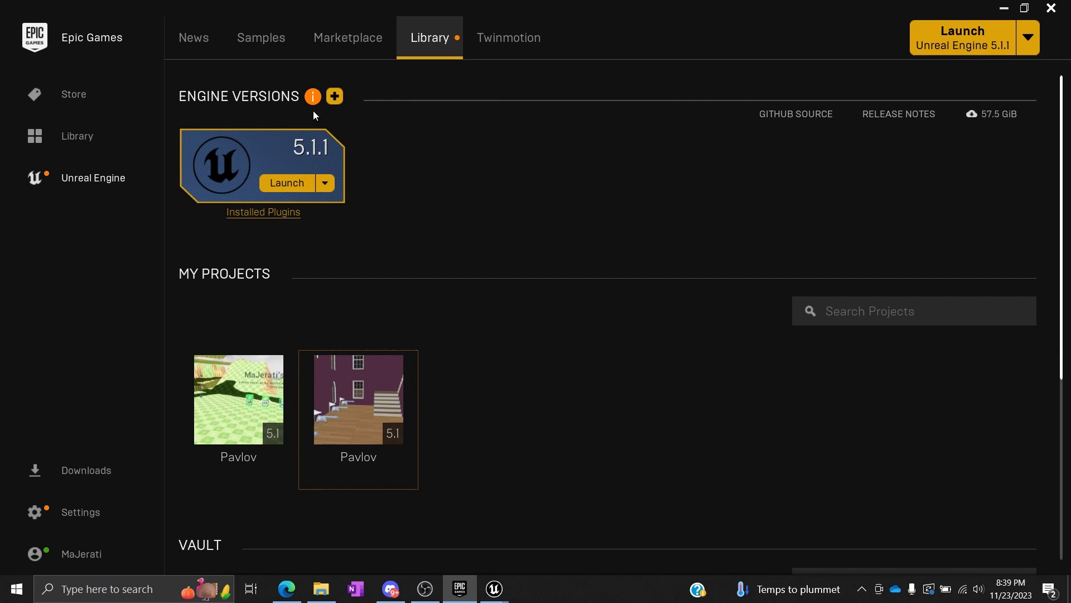
mouse_move(89, 52)
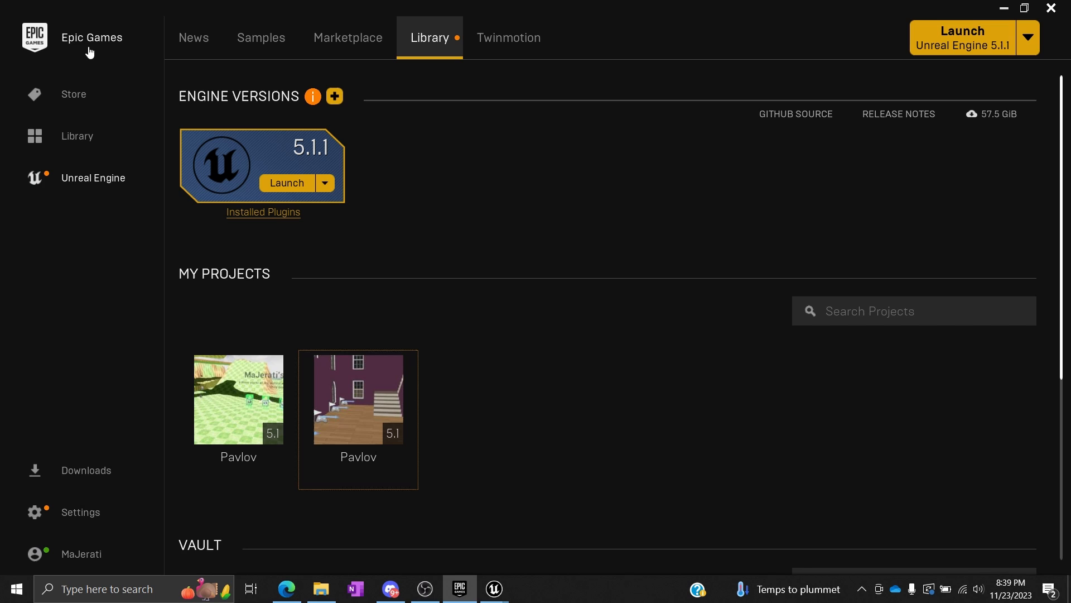
mouse_move(985, 5)
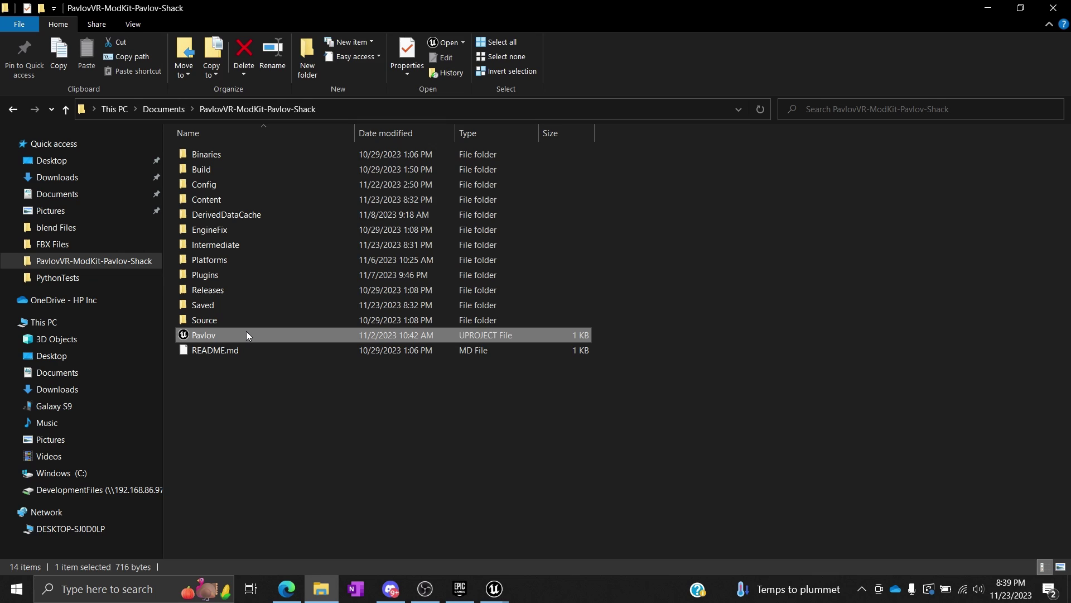
right_click(205, 335)
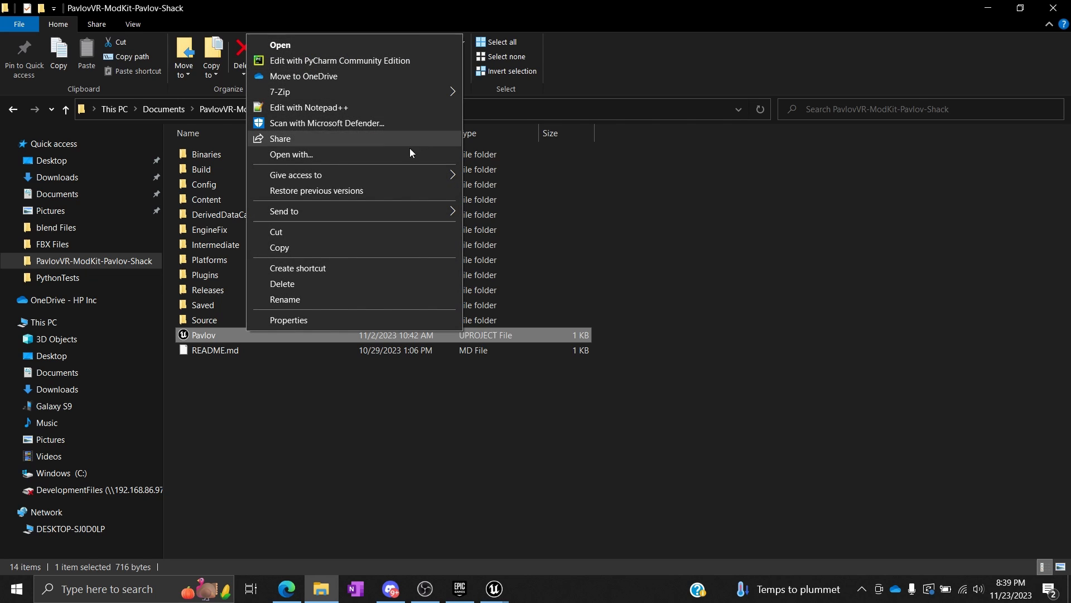
mouse_move(409, 162)
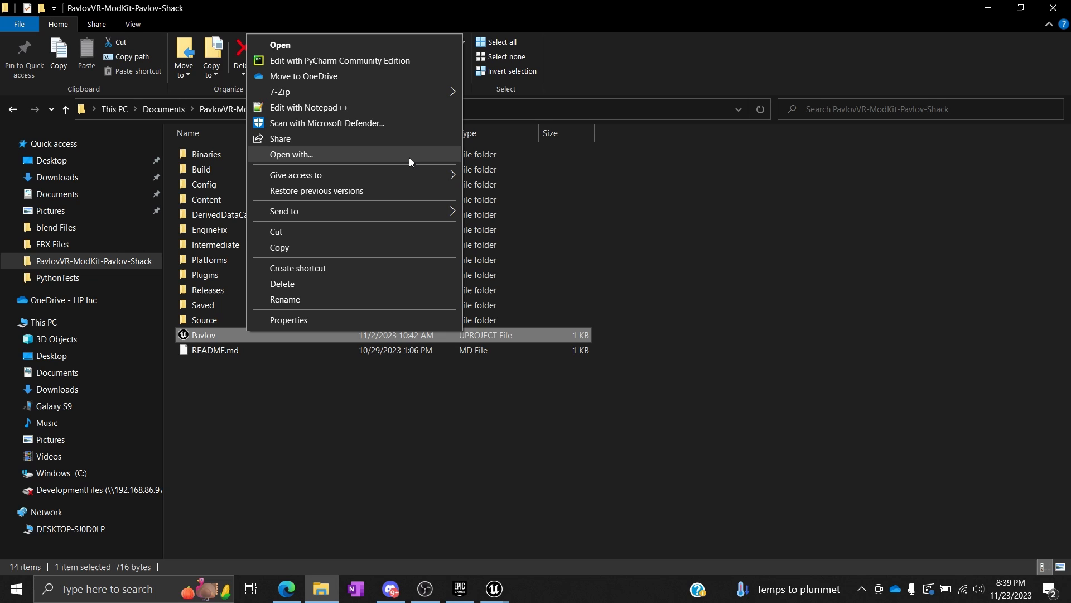
mouse_move(335, 463)
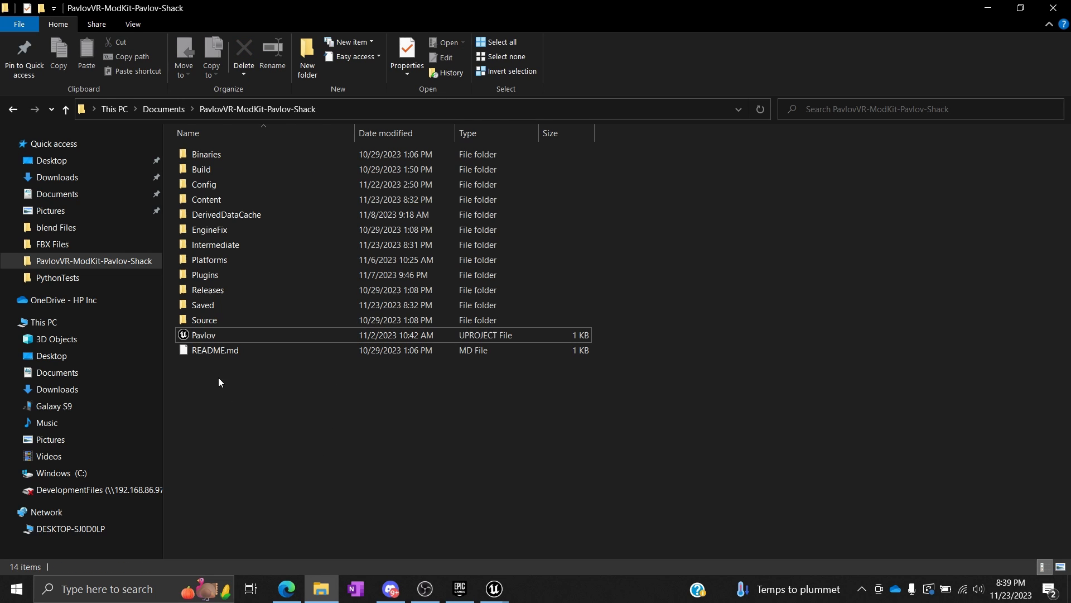
mouse_move(197, 339)
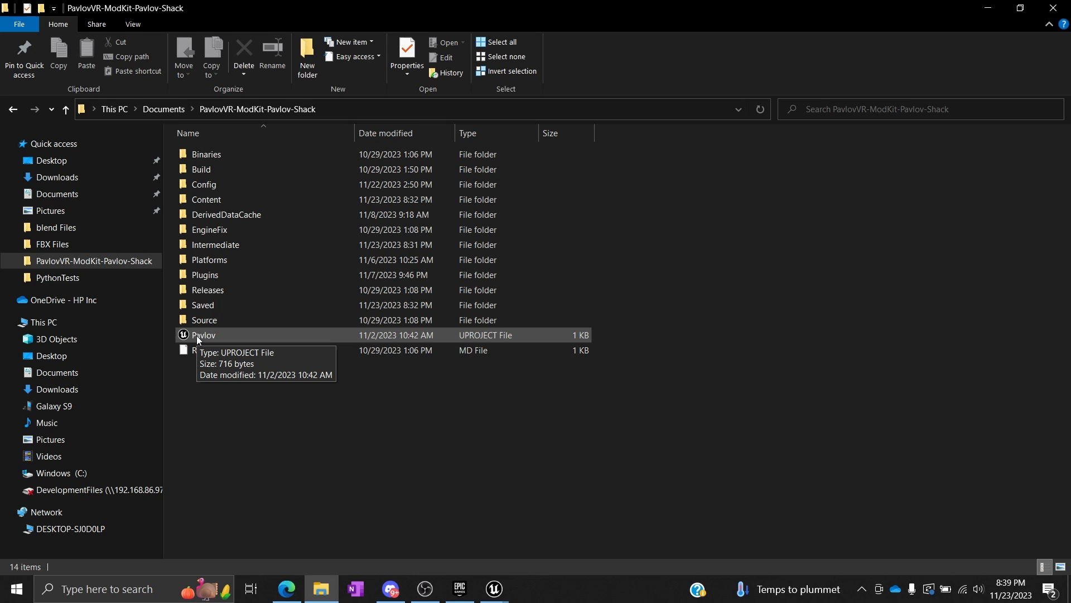
mouse_move(301, 347)
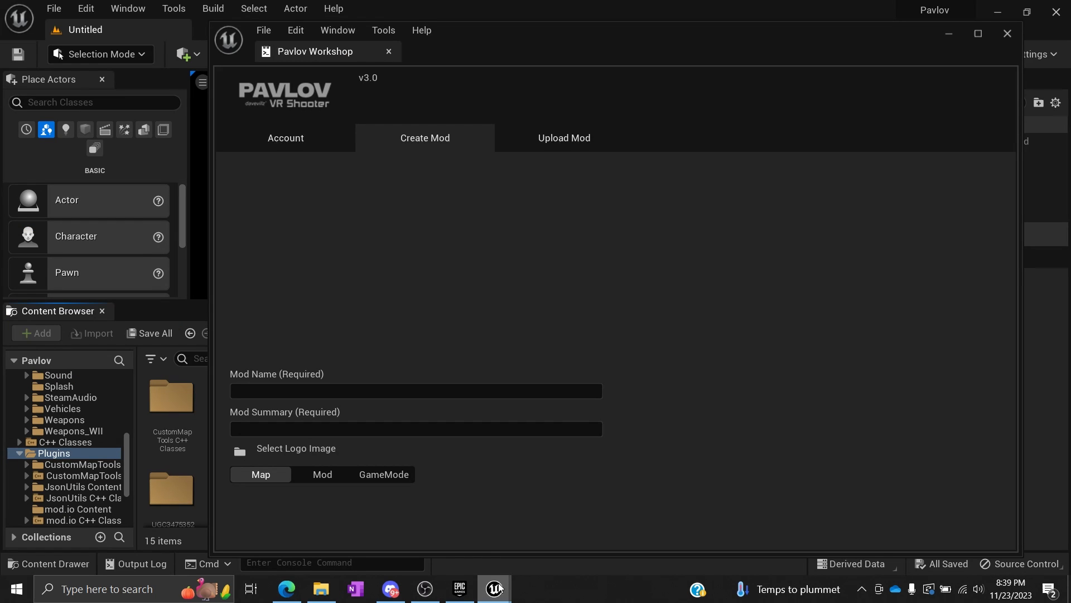
mouse_move(552, 220)
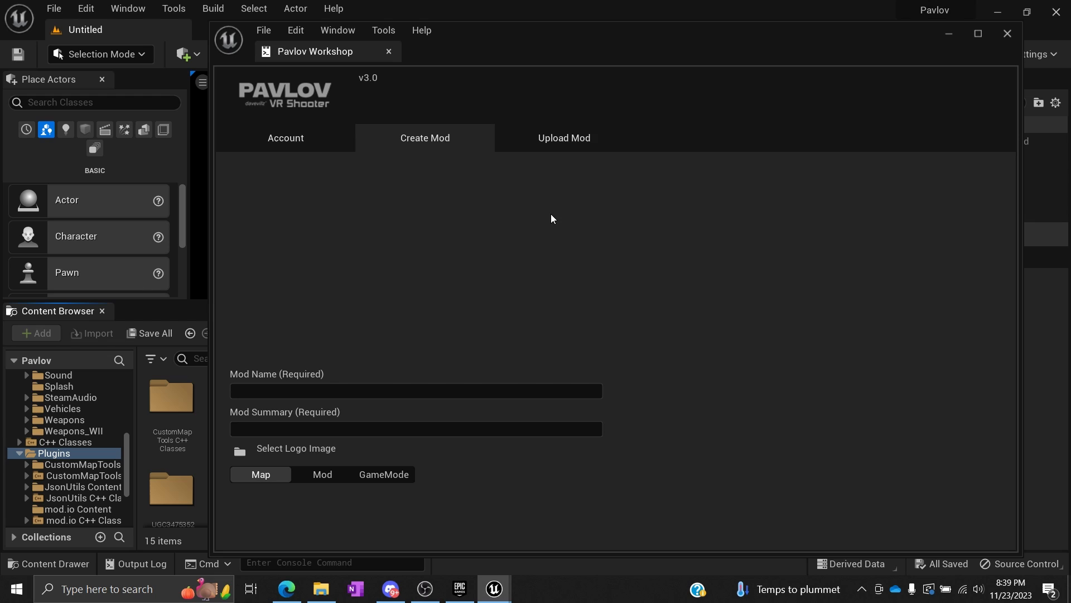
Step: Confirm on the Pavlov Workshop Account tab that the account shows Logged In
click(286, 138)
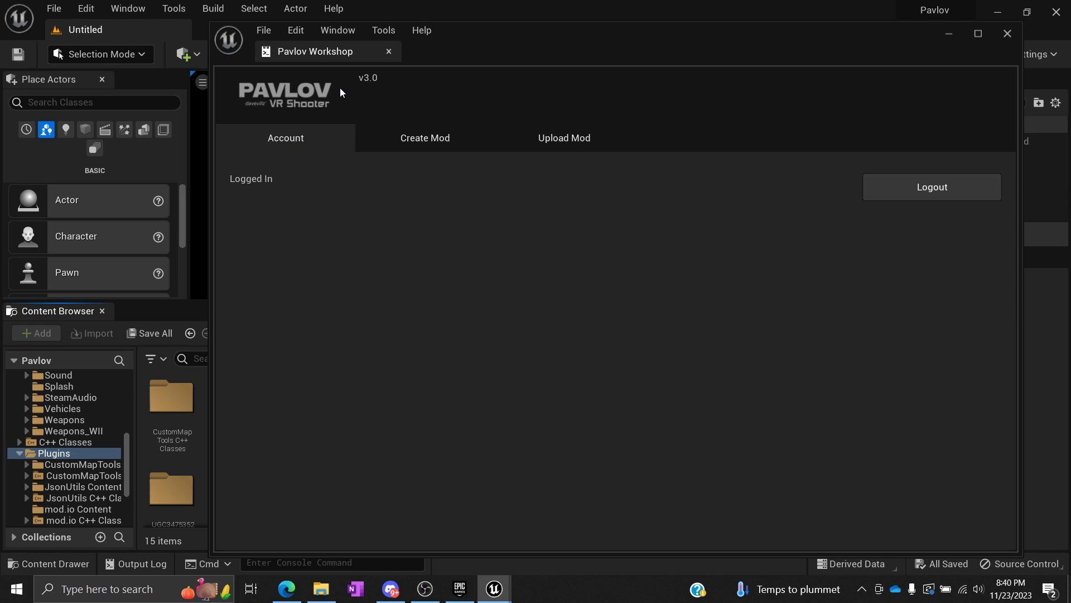
mouse_move(337, 88)
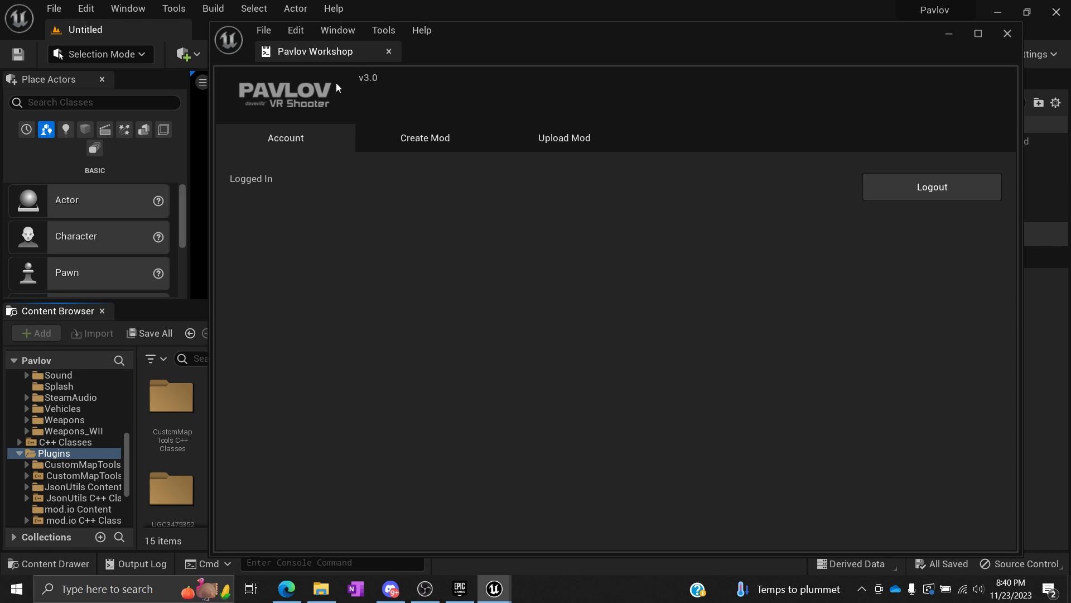
mouse_move(364, 96)
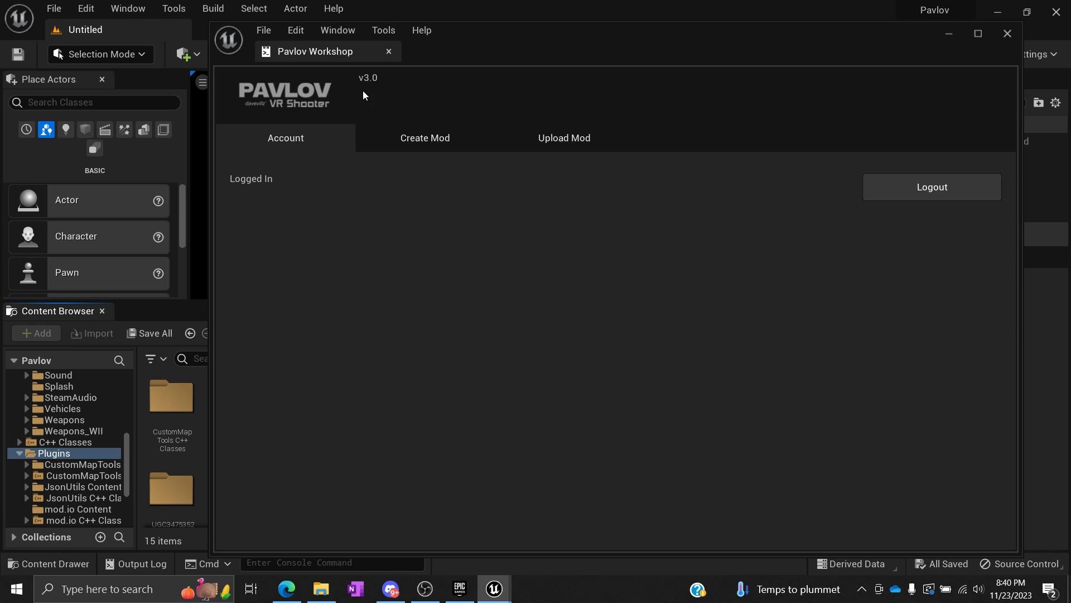
mouse_move(375, 88)
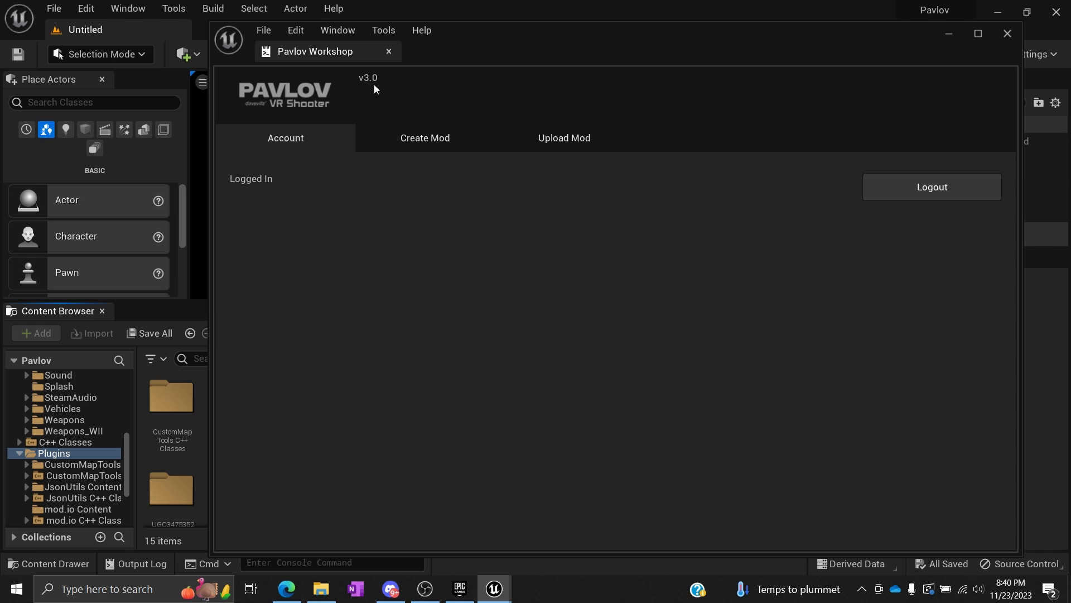
mouse_move(252, 145)
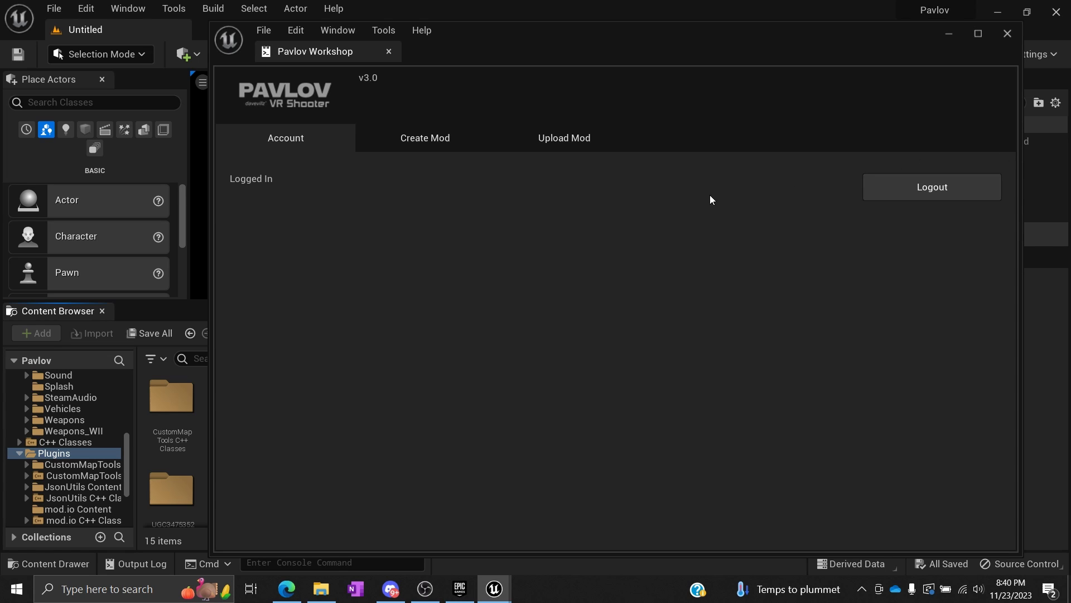
mouse_move(664, 237)
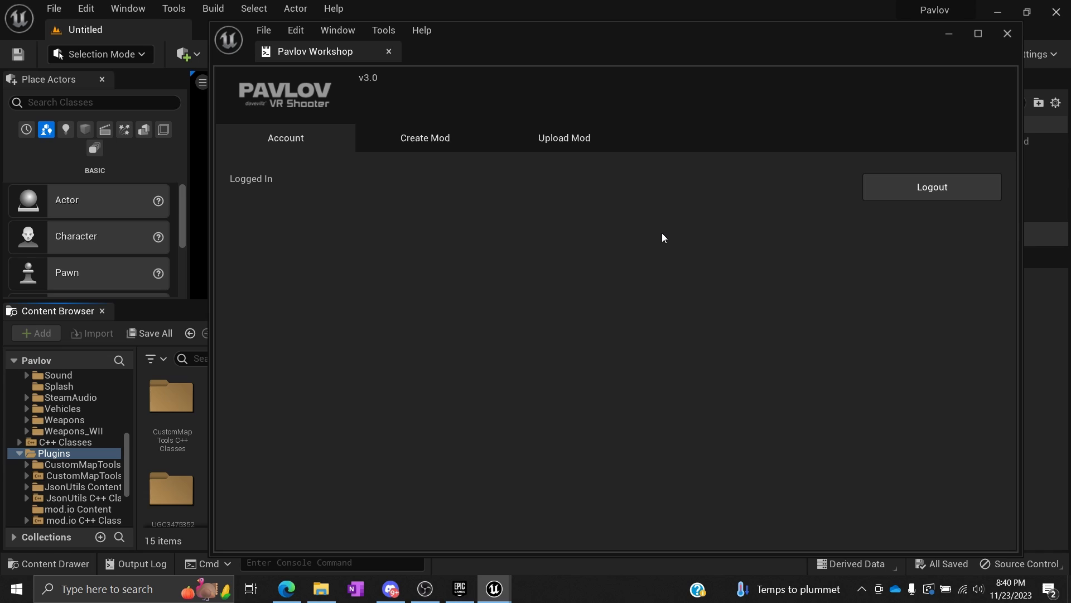
mouse_move(294, 167)
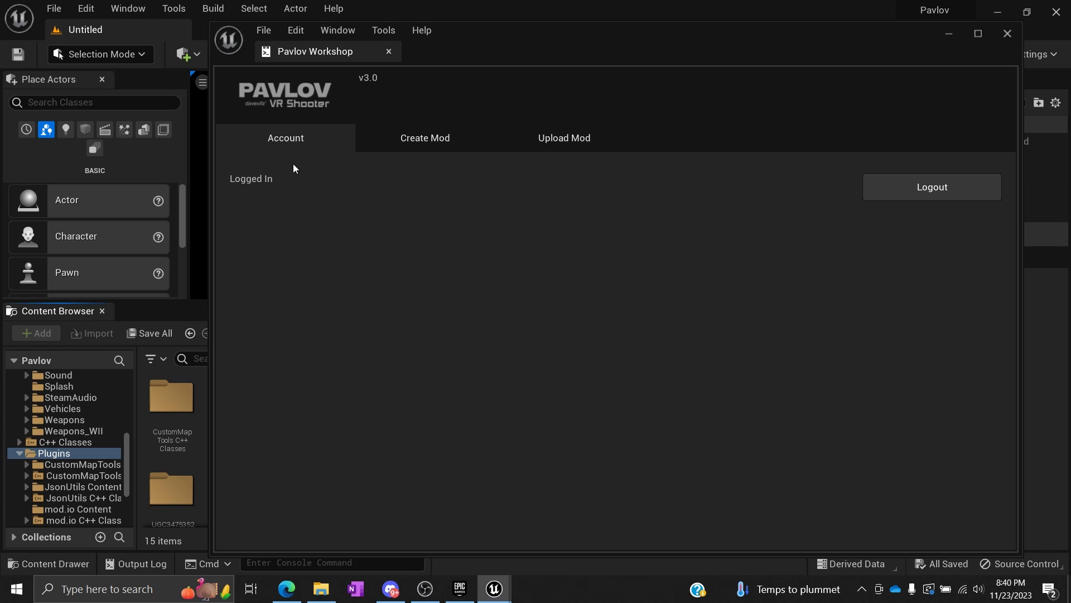
mouse_move(409, 141)
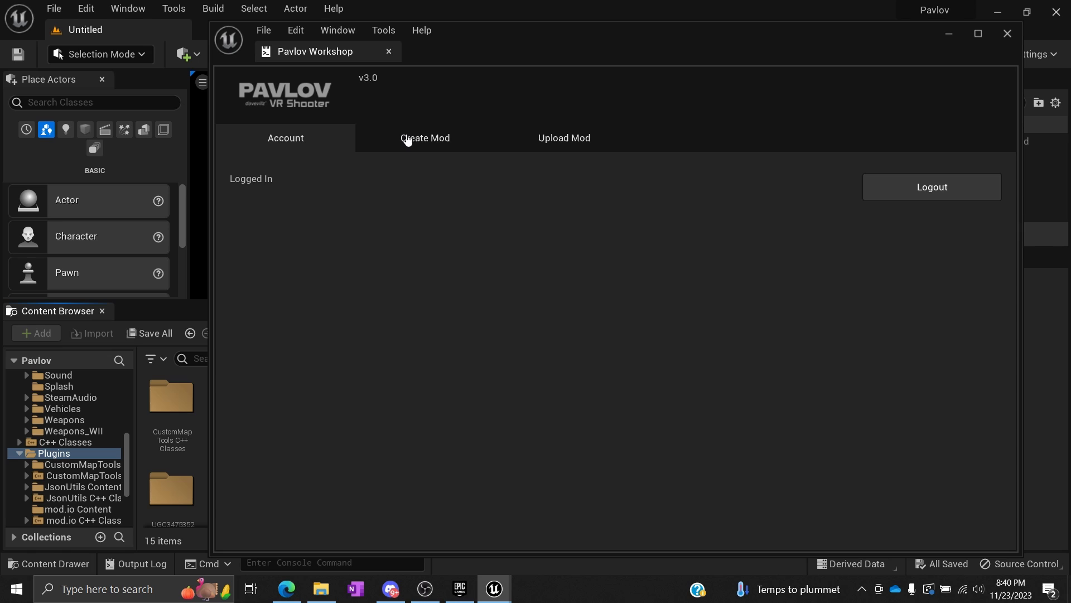
Step: Enter 'TutorialVideos' as the Mod Name in the Create Mod form
click(424, 138)
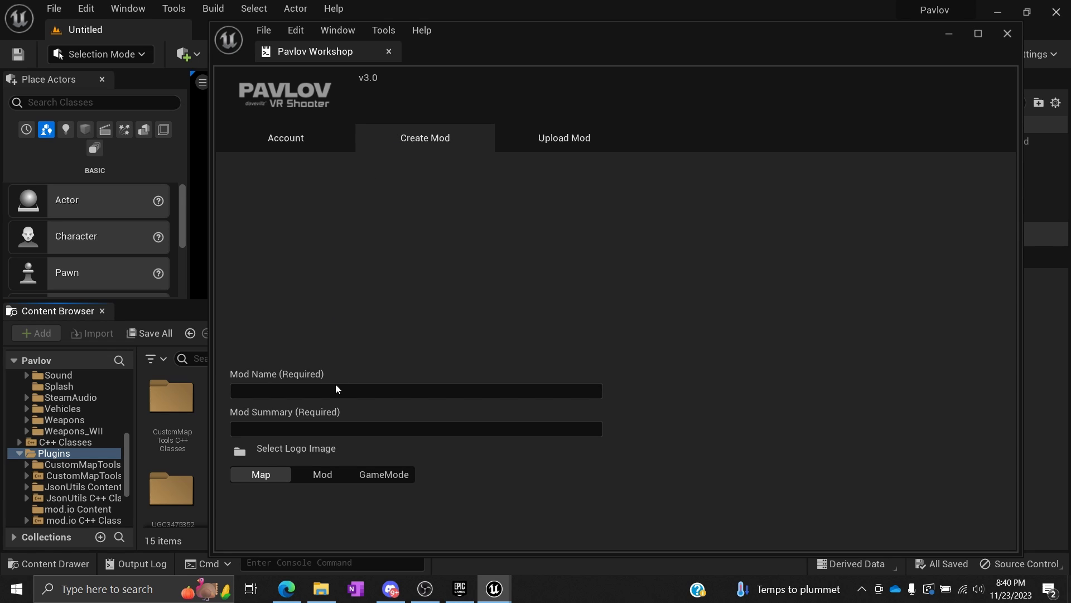
click(415, 391)
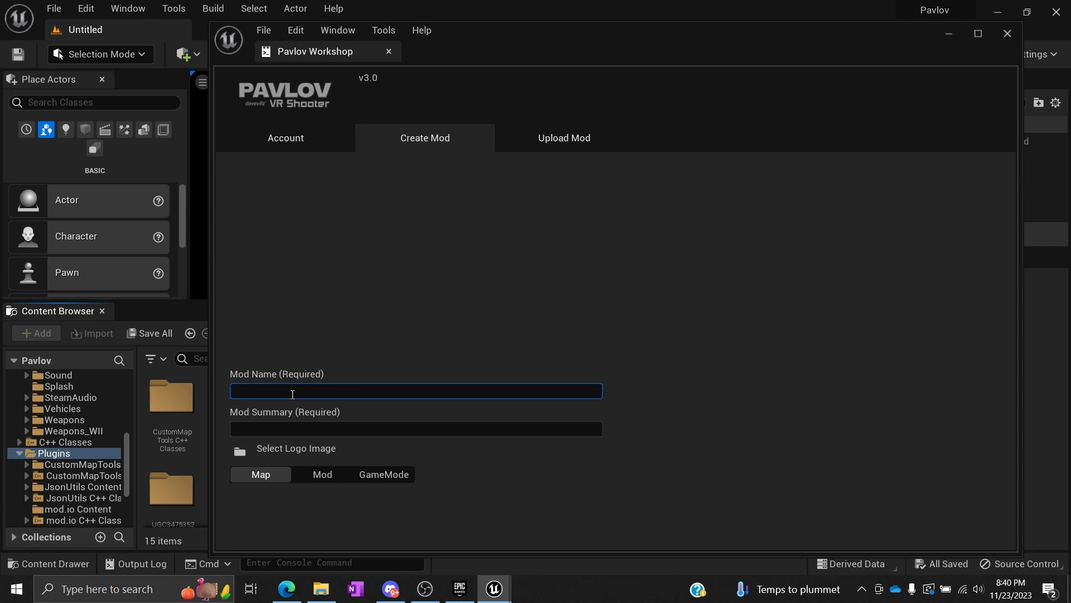
text(Tuto)
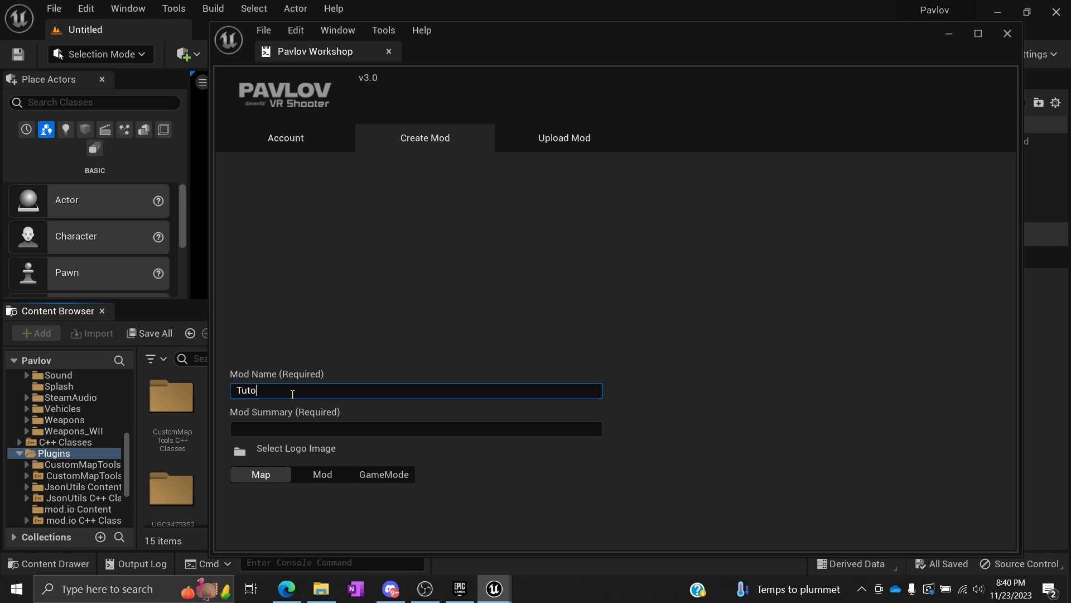
text(rial)
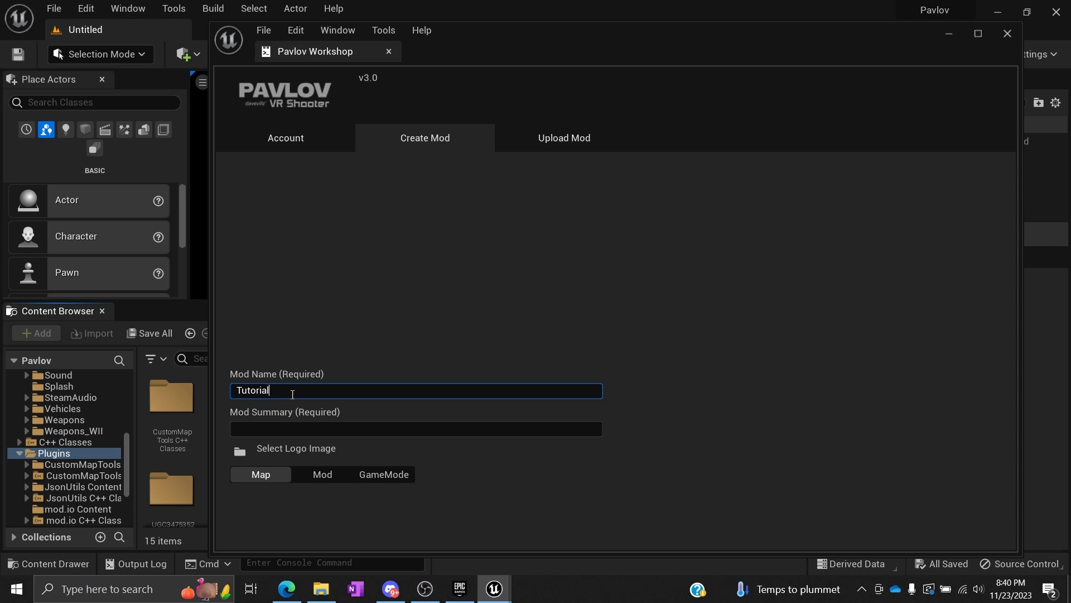
text(Videos)
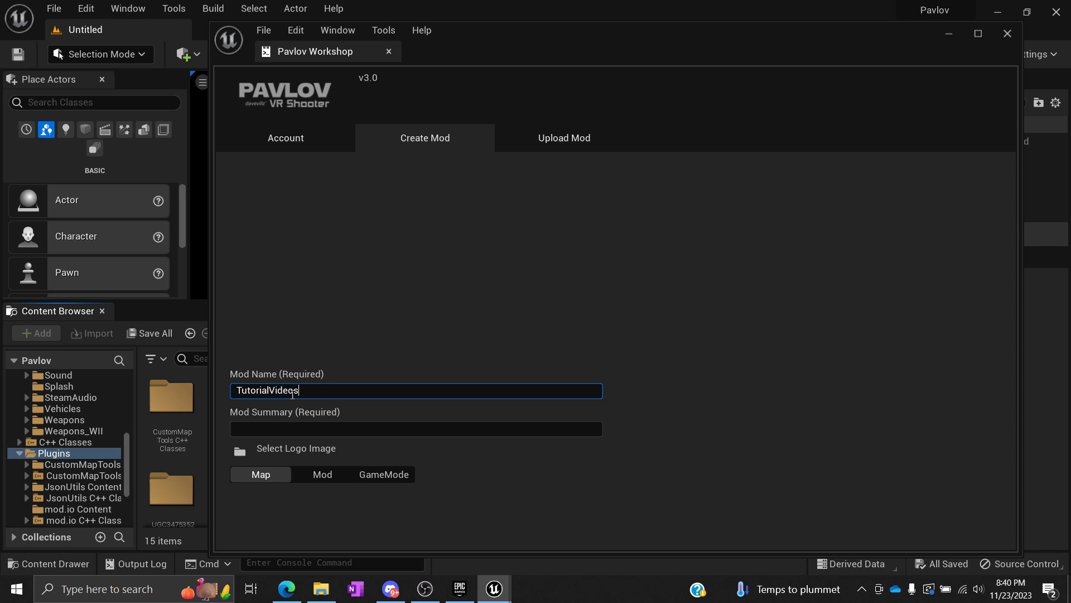
Step: Fill in the Mod Summary with the 'modding gis kewwwwwl' text
click(416, 428)
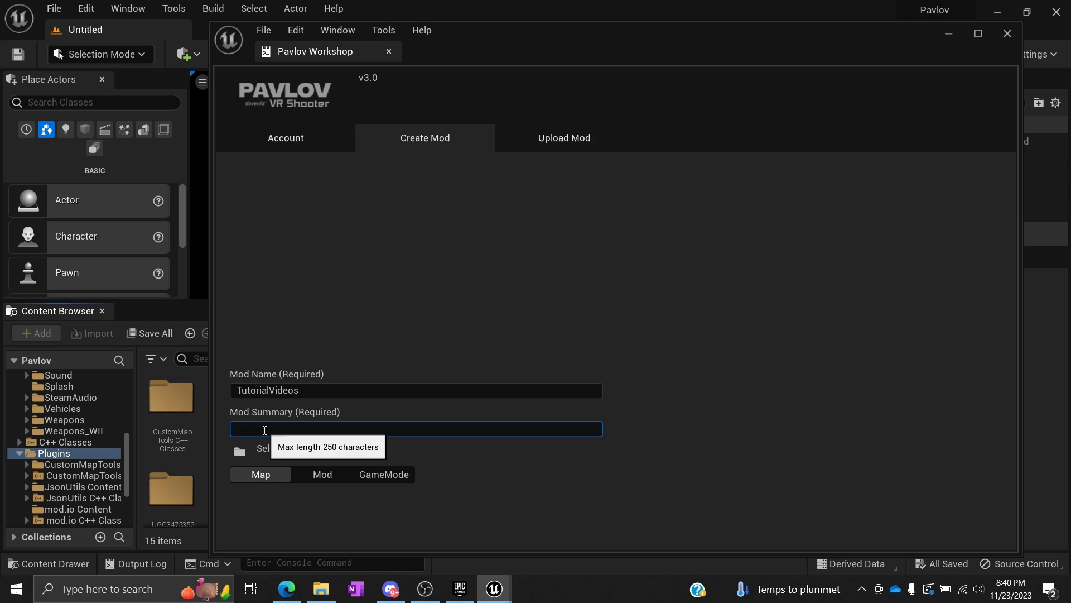
text(modding)
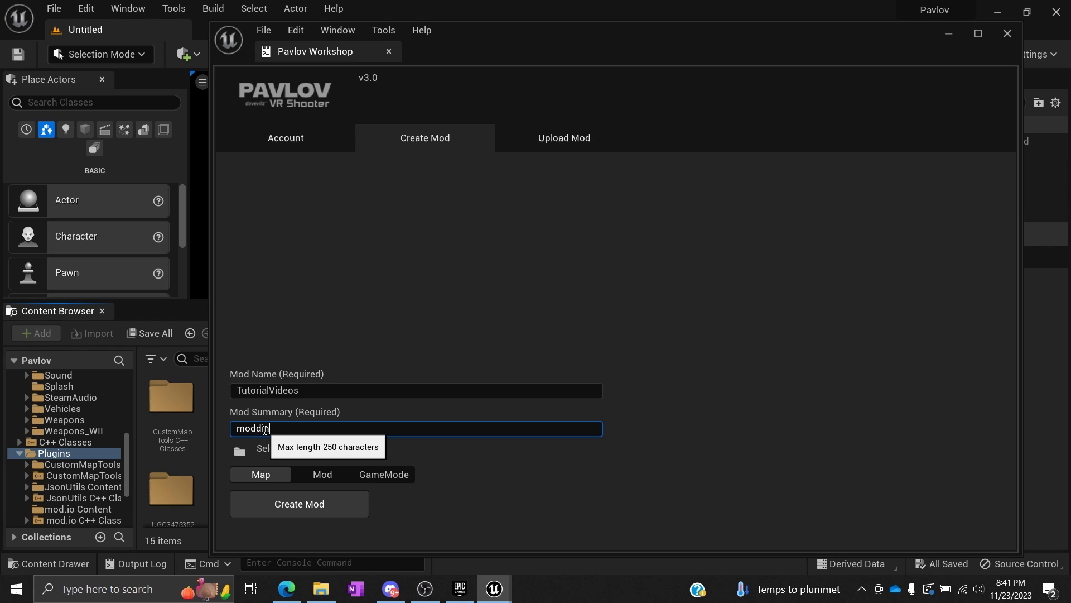
text(gis)
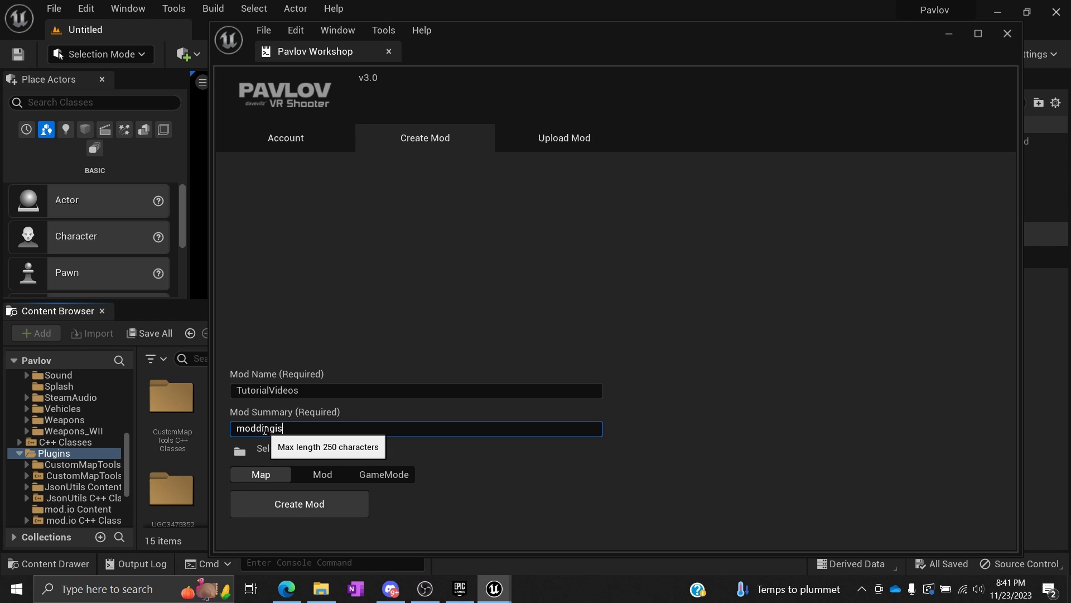
text(kewwwwwl)
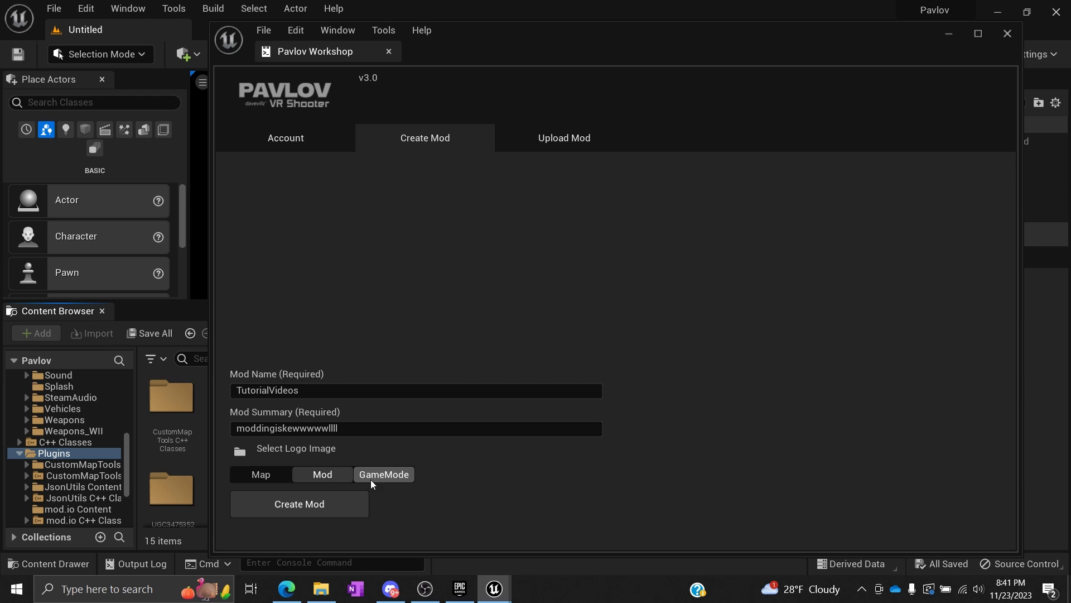
mouse_move(323, 474)
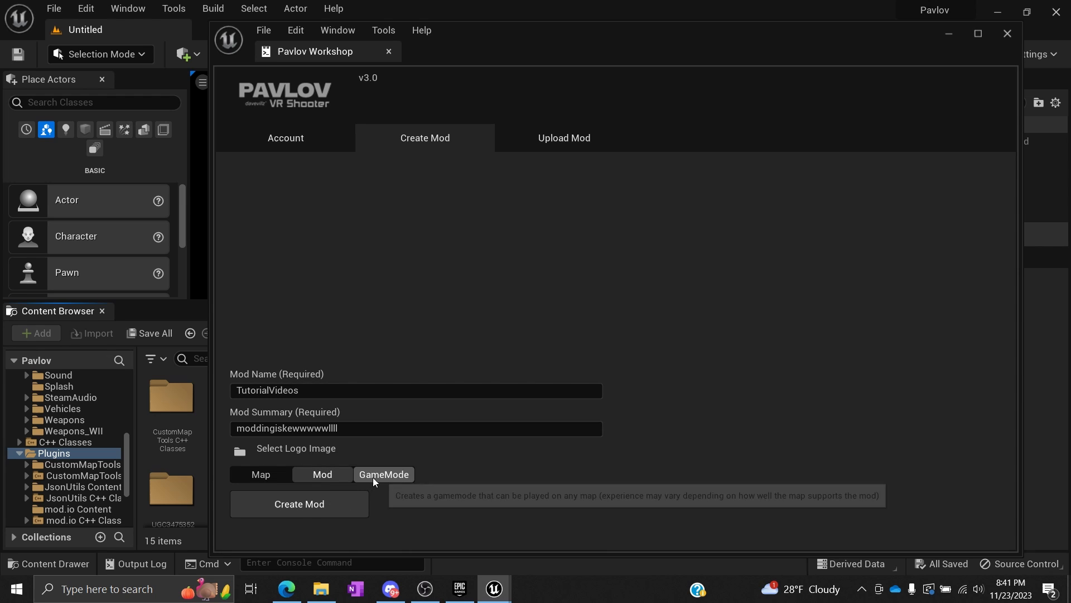
mouse_move(339, 478)
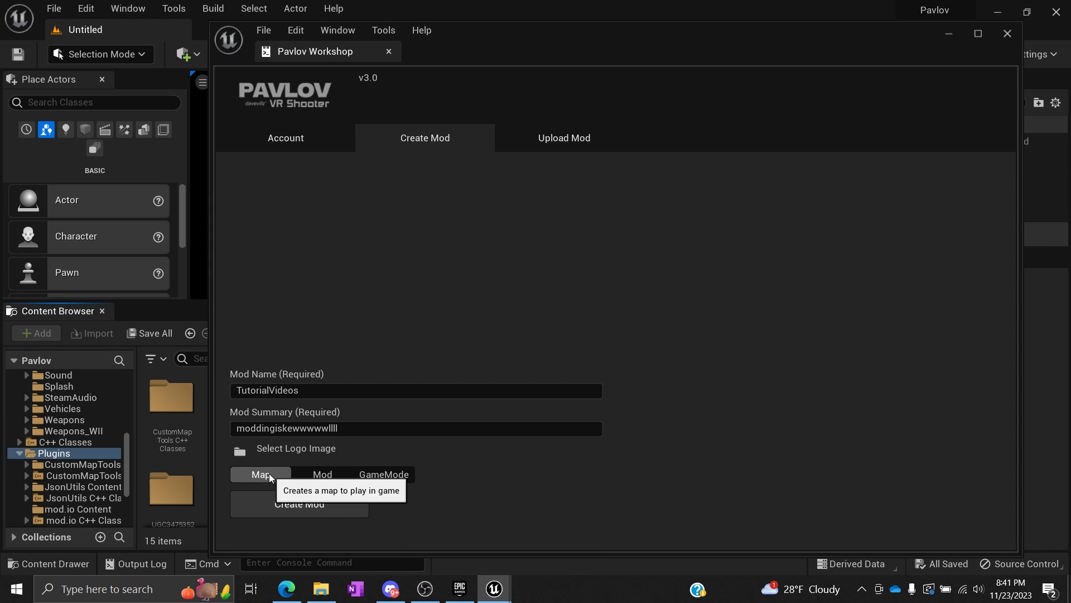
mouse_move(338, 478)
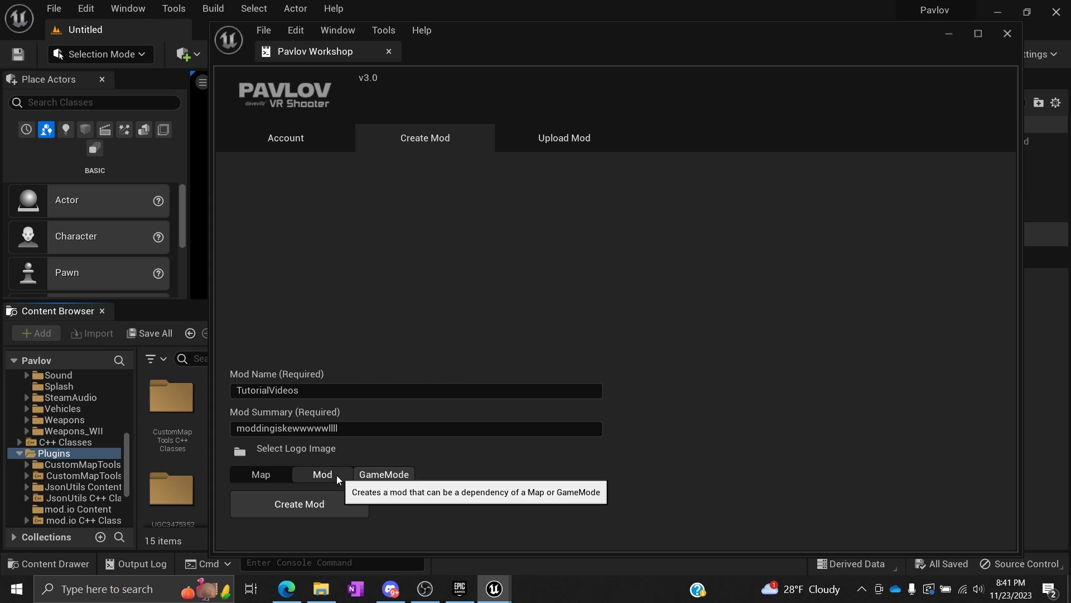
Step: Choose Map as the TutorialVideos mod type in Pavlov Workshop
click(260, 475)
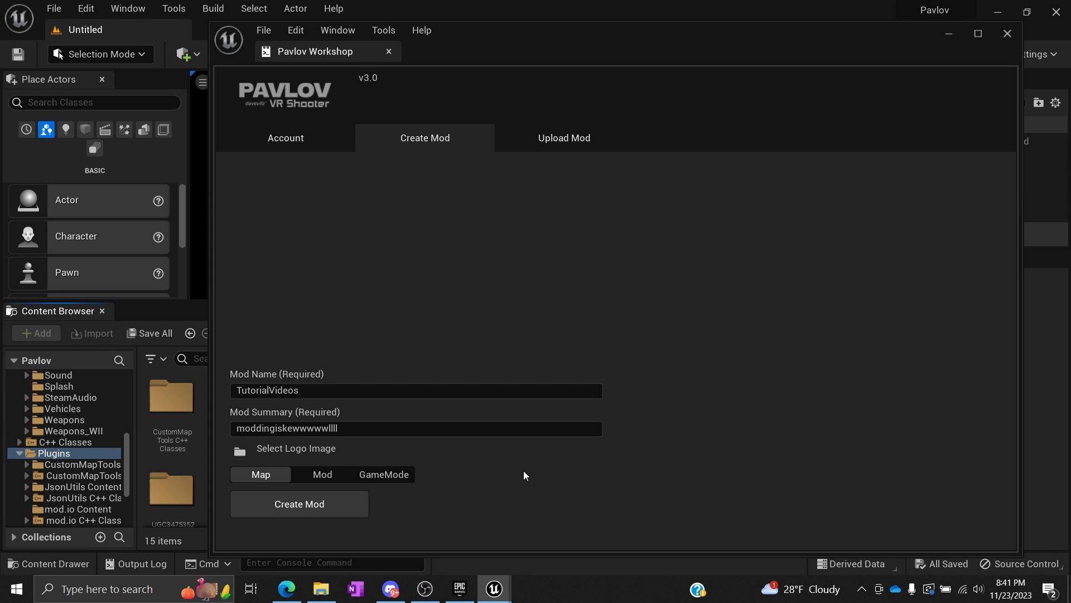
mouse_move(322, 474)
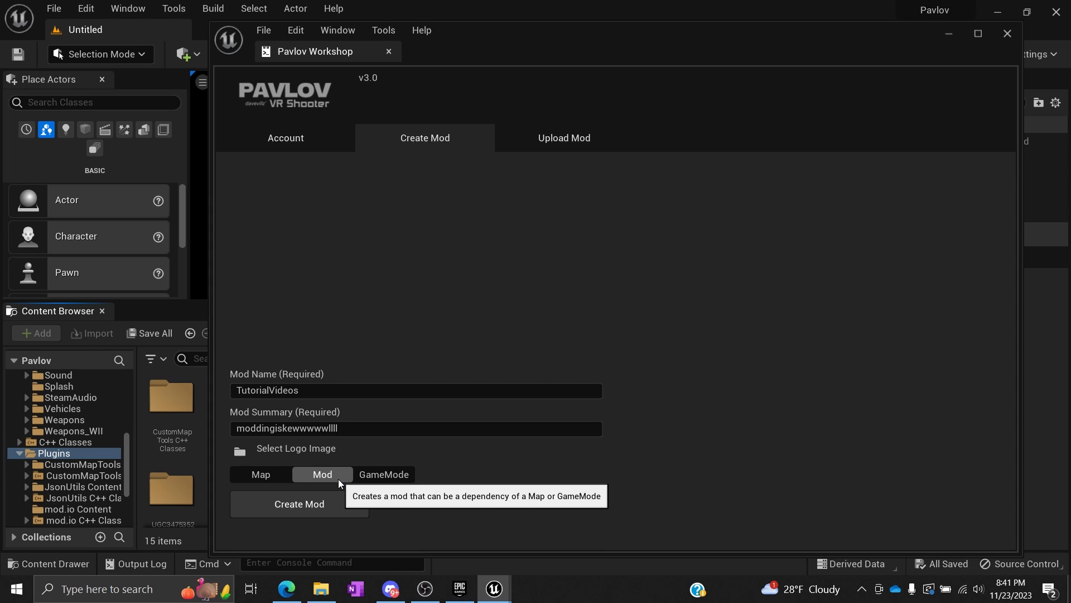
mouse_move(260, 474)
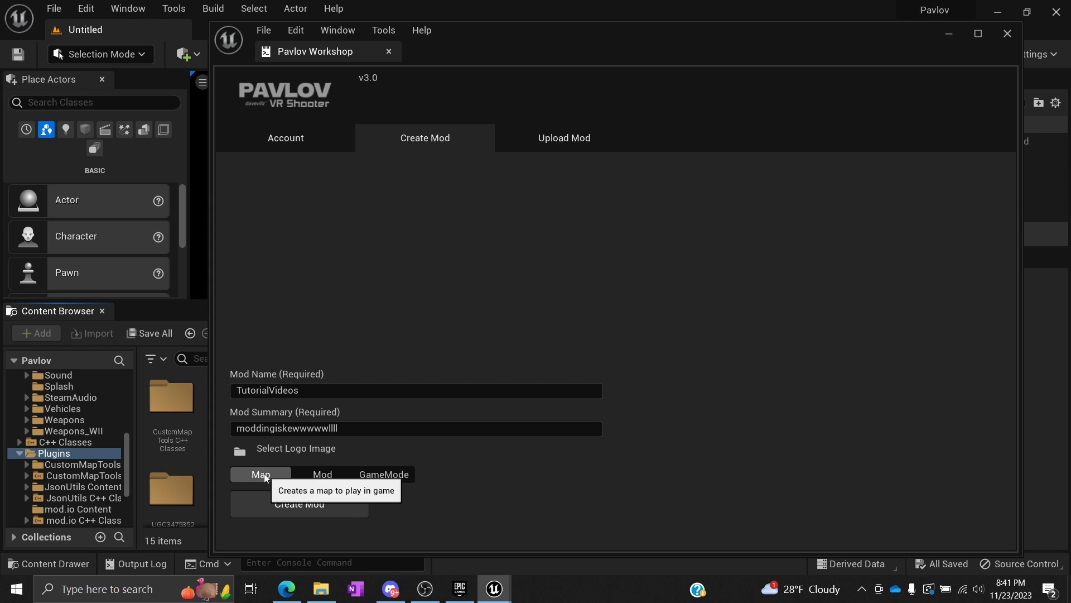
mouse_move(300, 510)
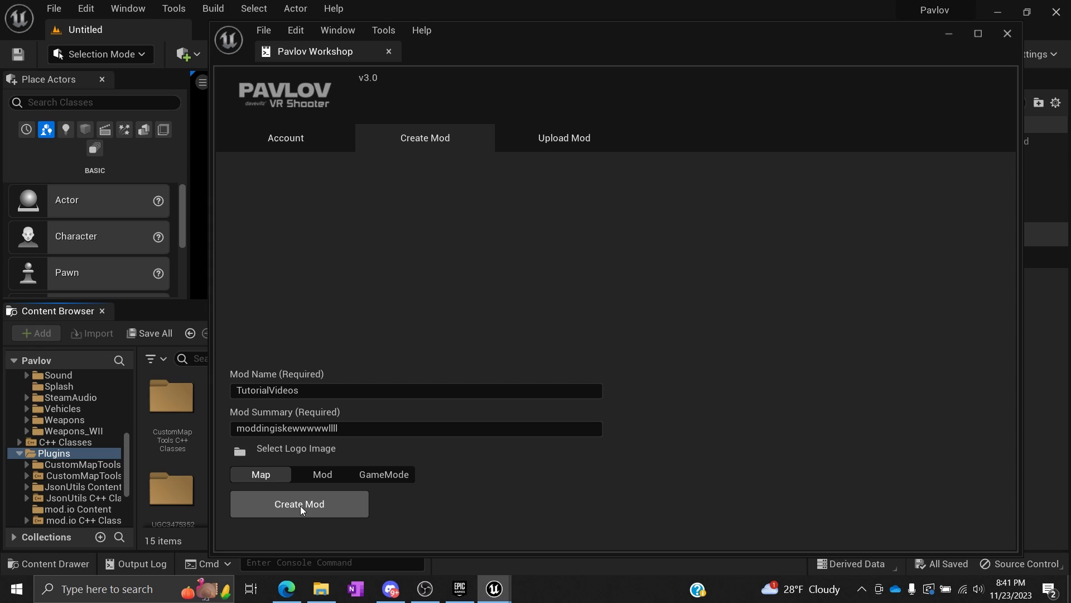
Step: Create the mod, generating mod 3522081 with its UGC3522081 content folder
click(299, 504)
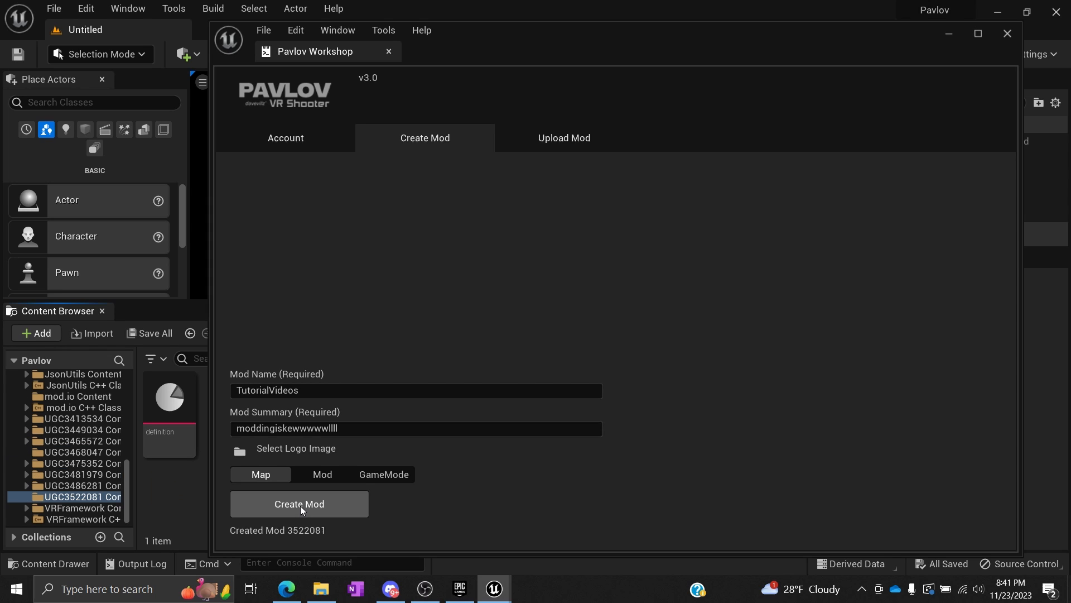
mouse_move(297, 536)
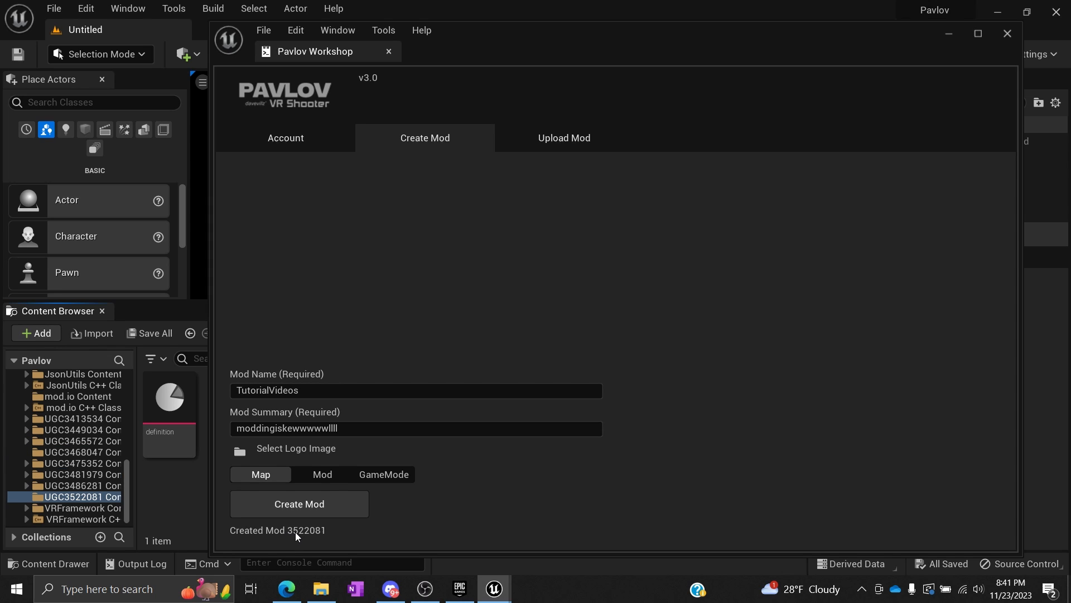
mouse_move(541, 171)
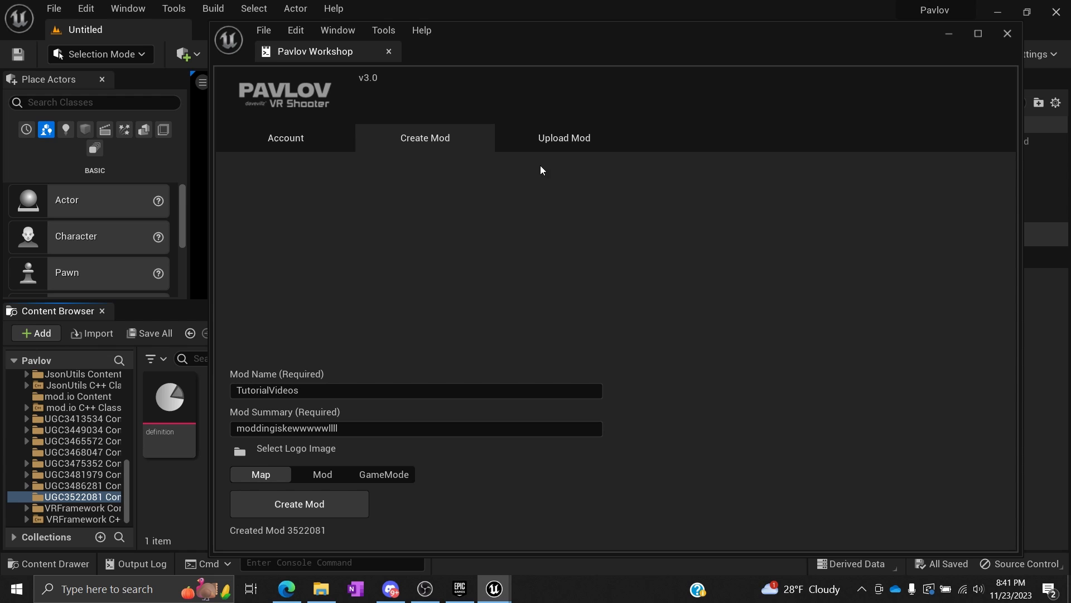
mouse_move(943, 34)
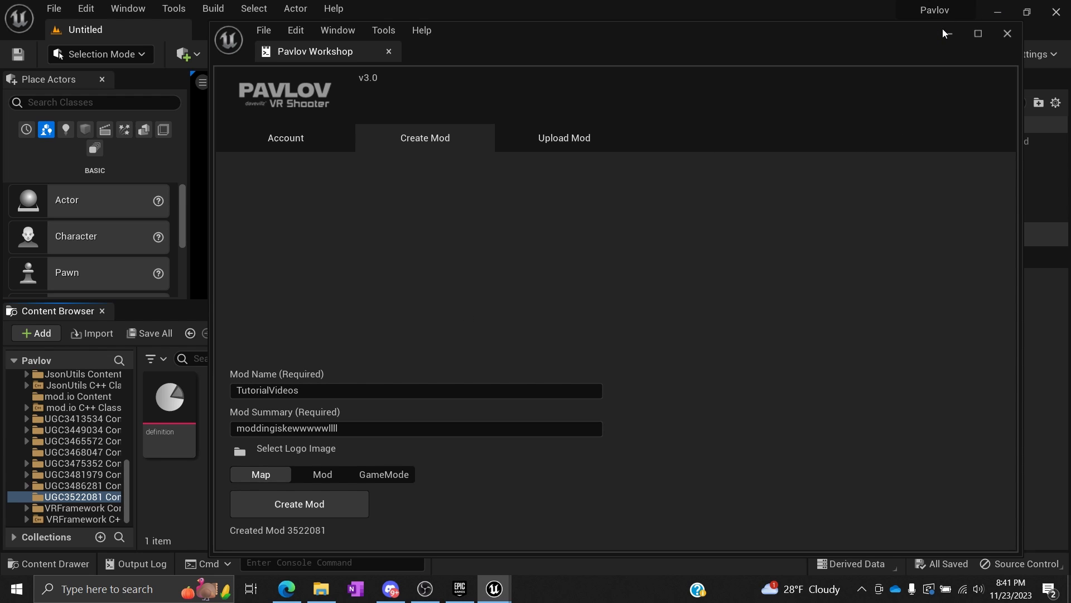
Step: Minimize the Pavlov Workshop, reopen it from Window > Pavlov Workshop, then close it
click(1006, 33)
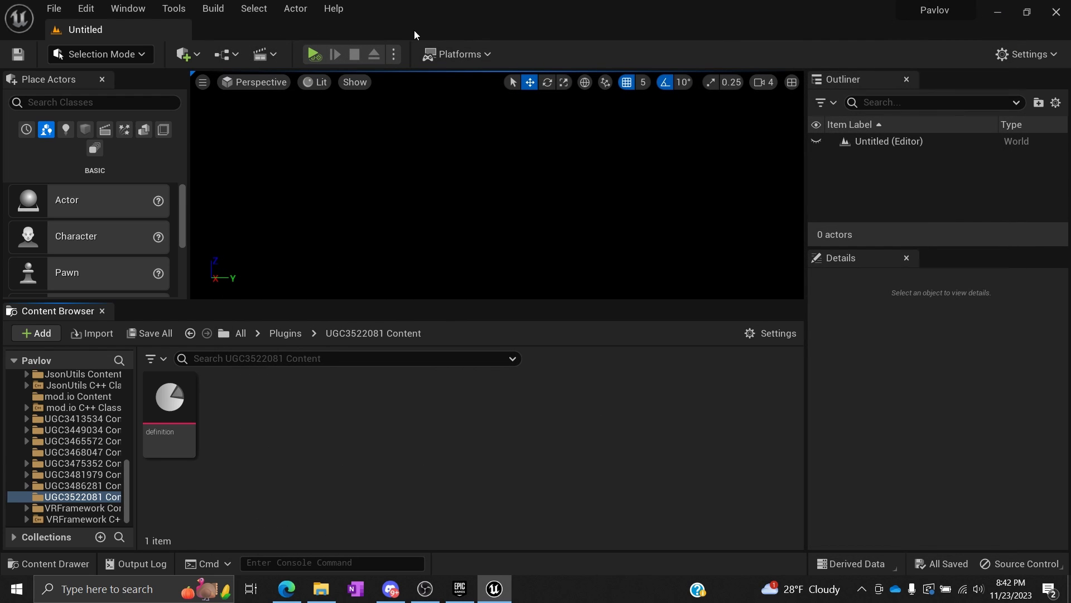
click(128, 9)
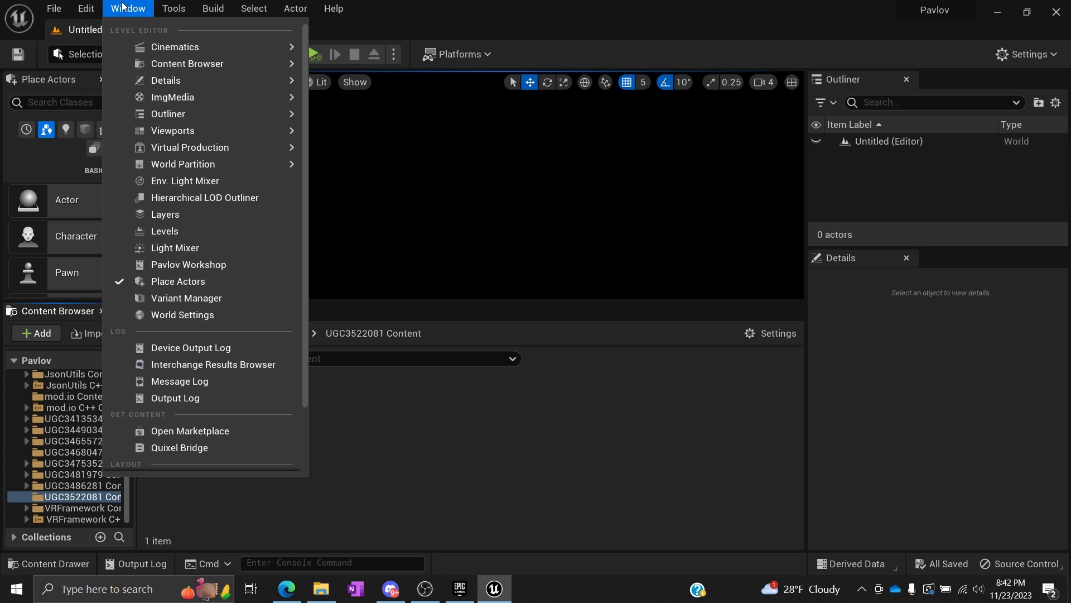
click(188, 264)
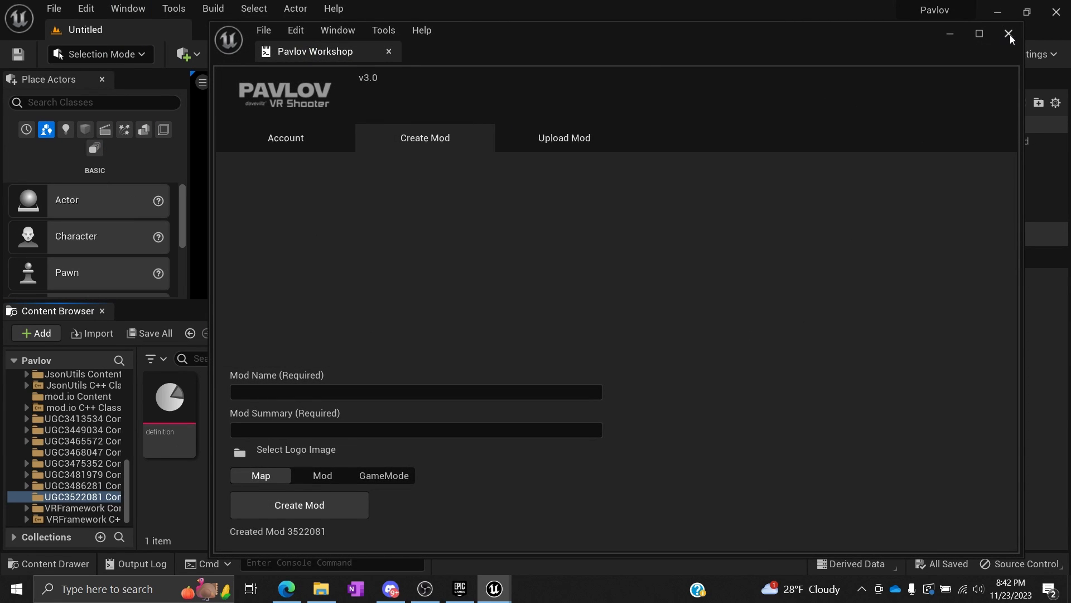
click(1007, 33)
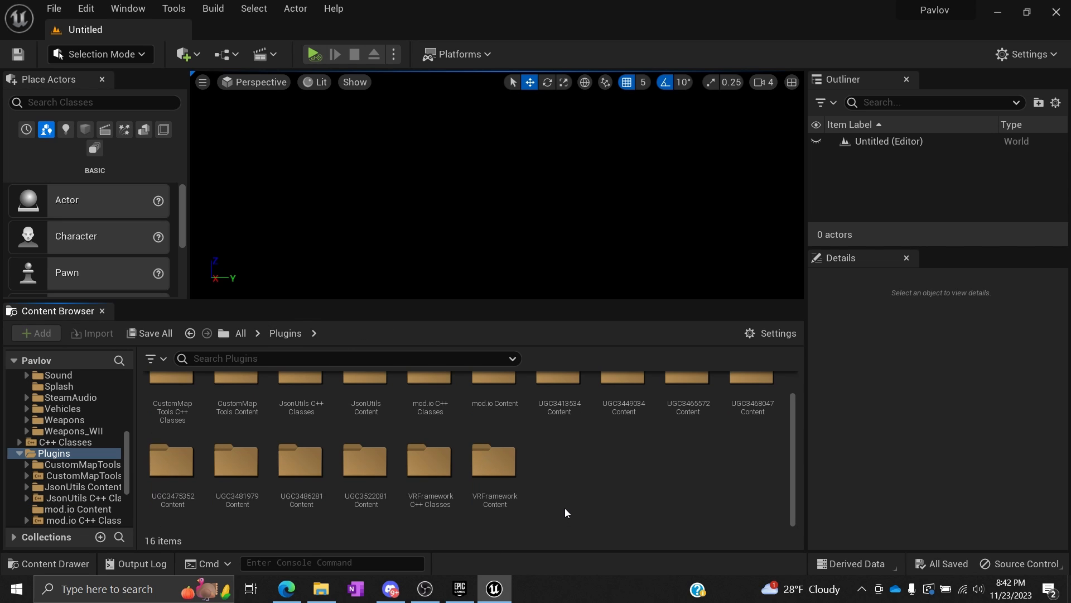
mouse_move(53, 453)
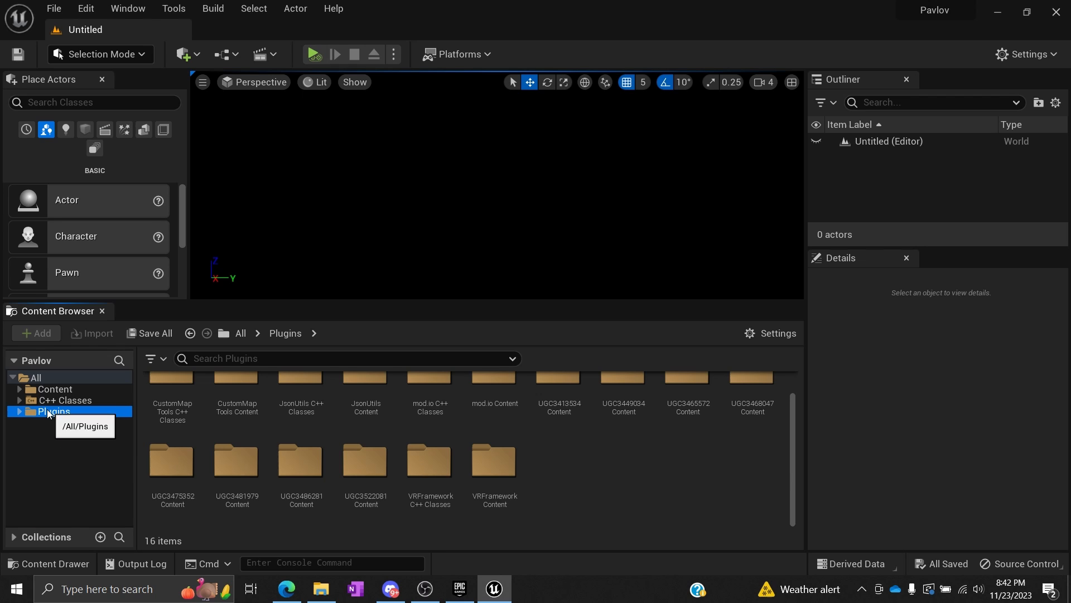
Step: Browse to Plugins in the Content Browser and open the UGC3522081 Content folder
click(20, 410)
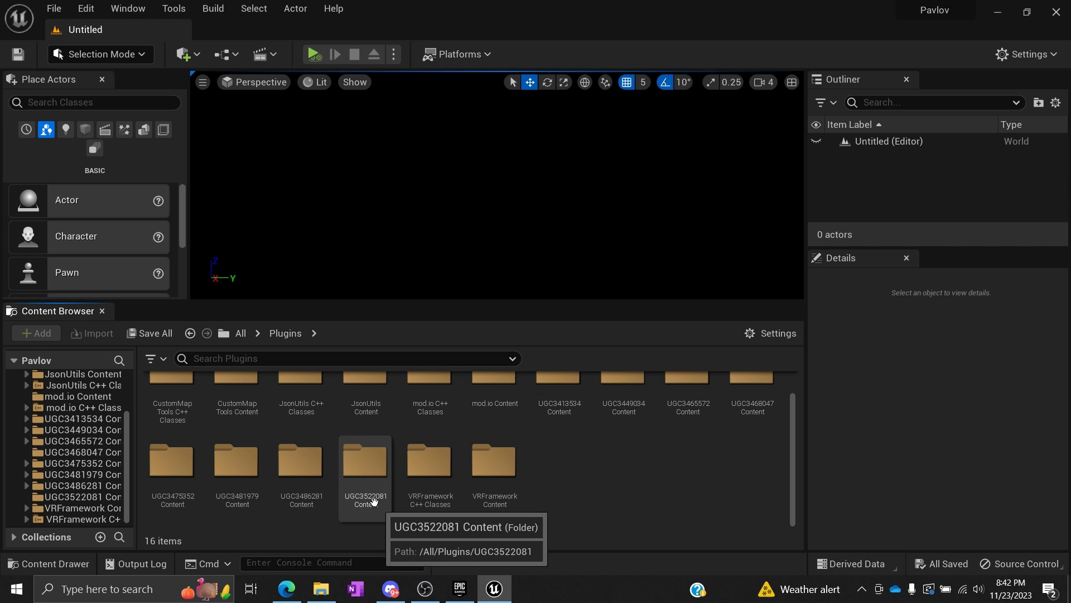
click(365, 462)
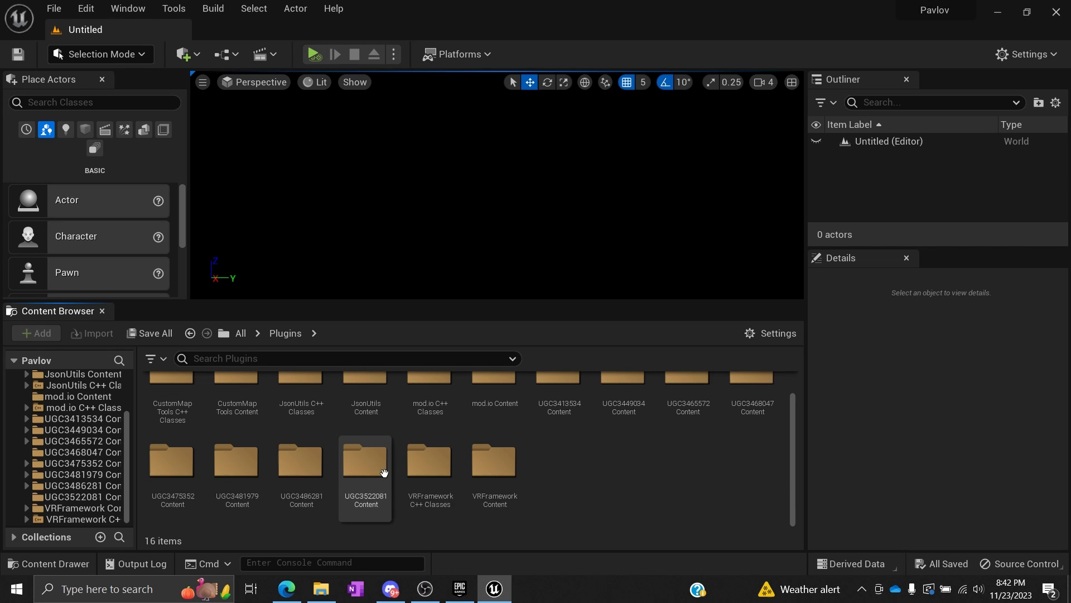
double_click(365, 469)
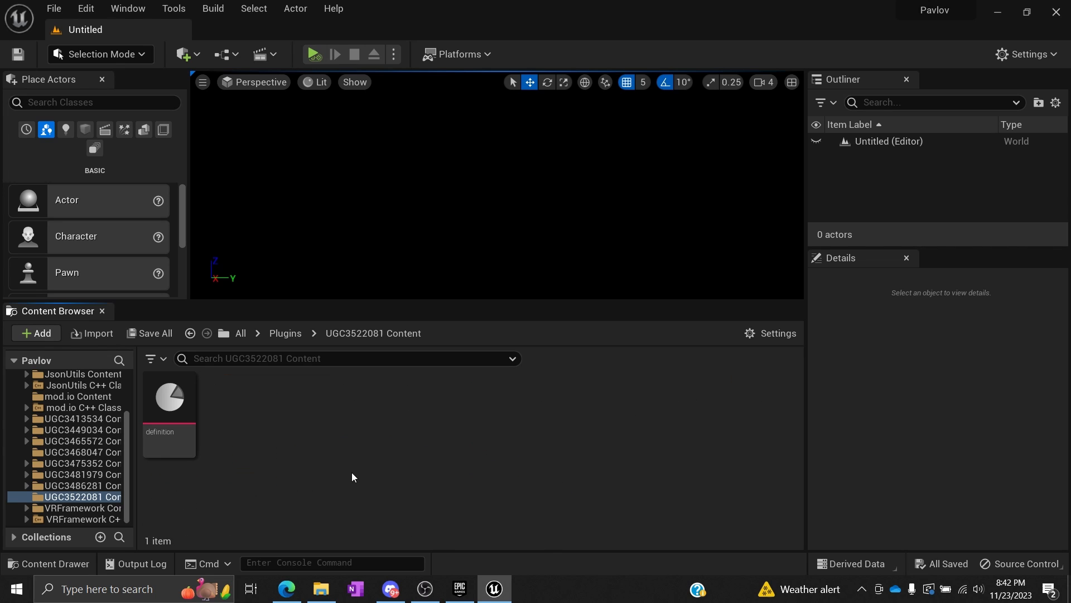